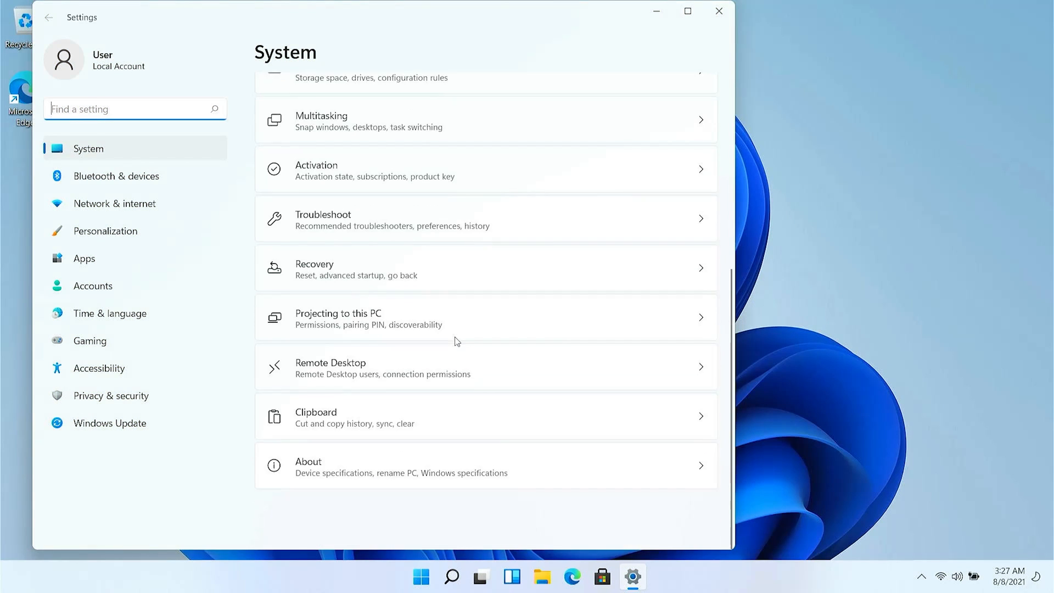
# Step: Scroll the About page to the Windows 11 Pro 21H2 specifications
pyautogui.scroll(3)
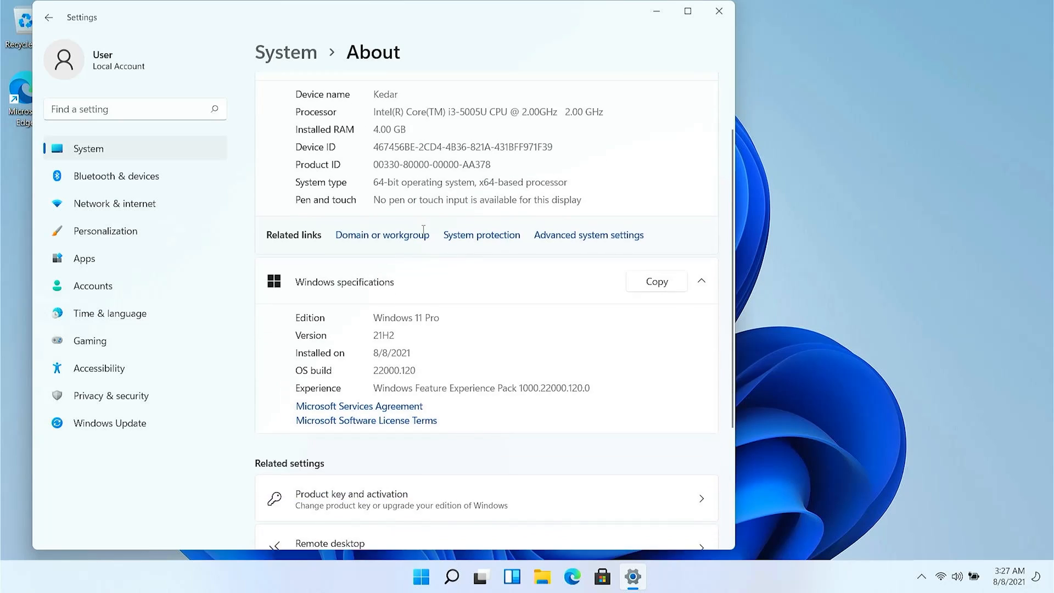
pyautogui.scroll(-3)
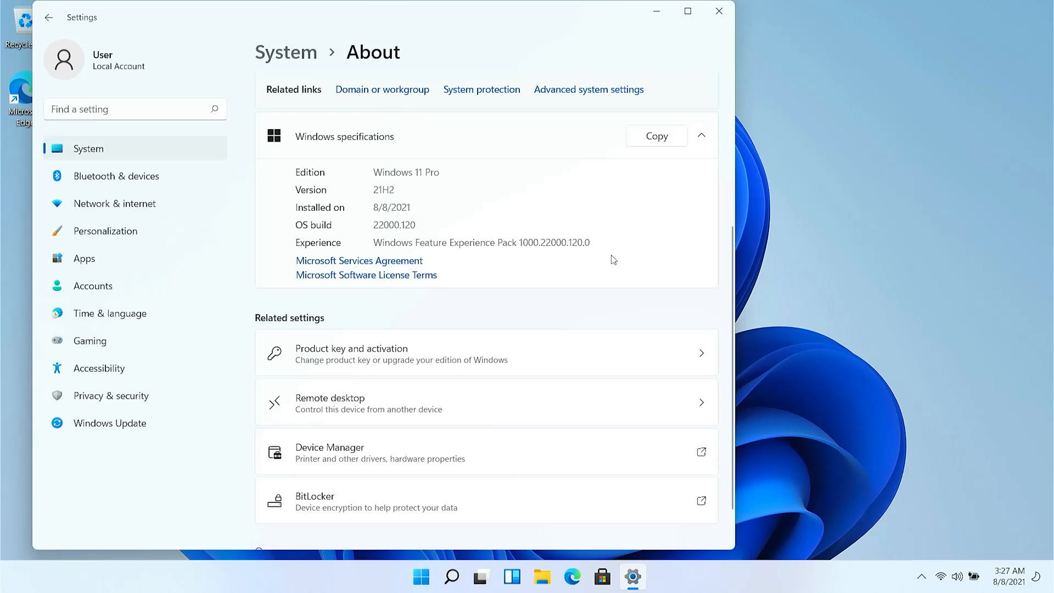
# Step: Close Settings and browse File Explorer to C:\Windows via This PC
pyautogui.click(718, 12)
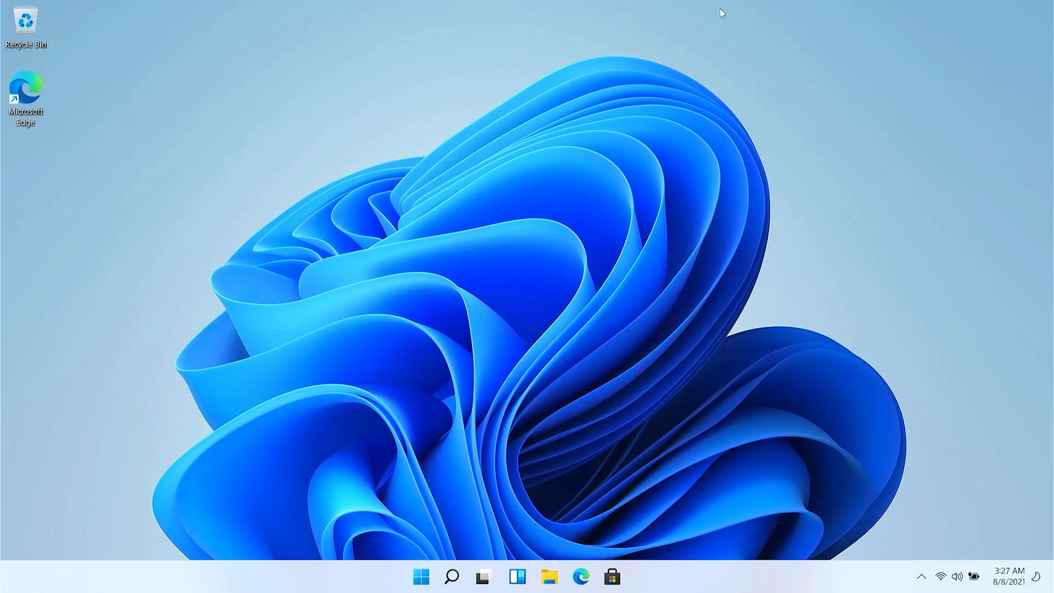
pyautogui.moveTo(536, 542)
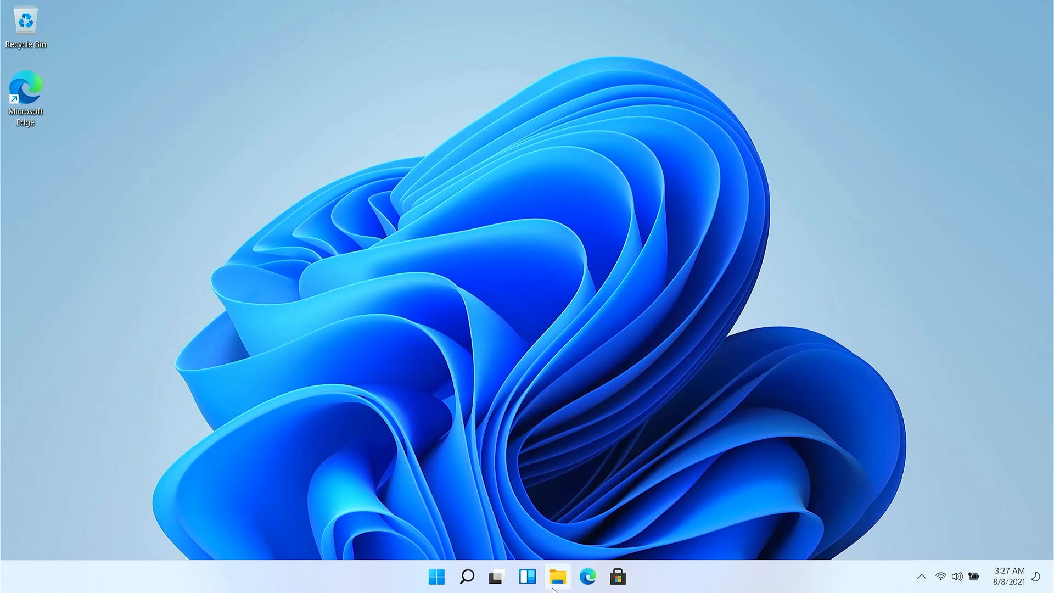
pyautogui.click(553, 577)
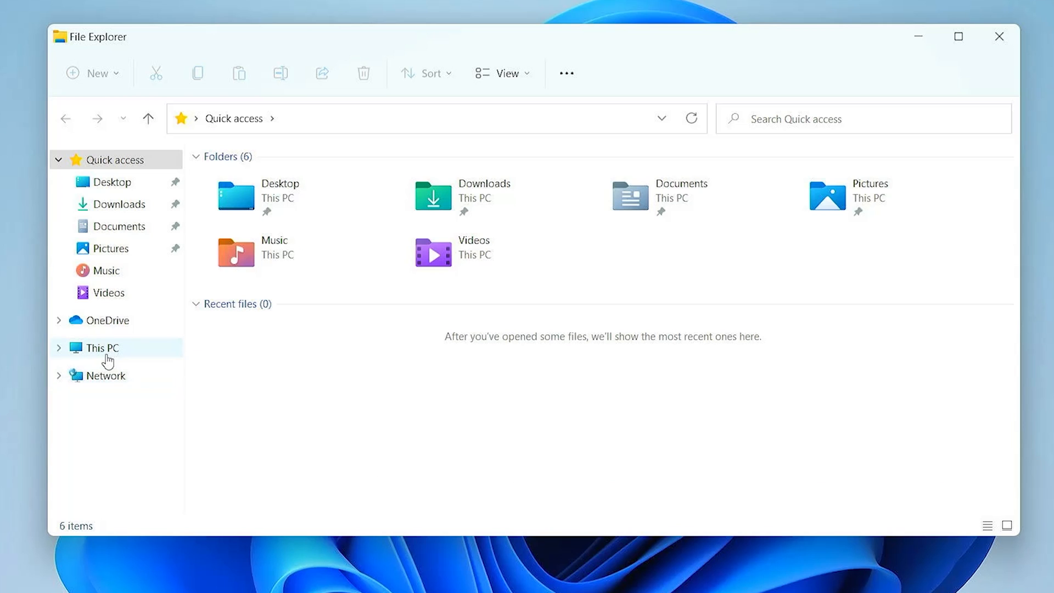
pyautogui.click(103, 347)
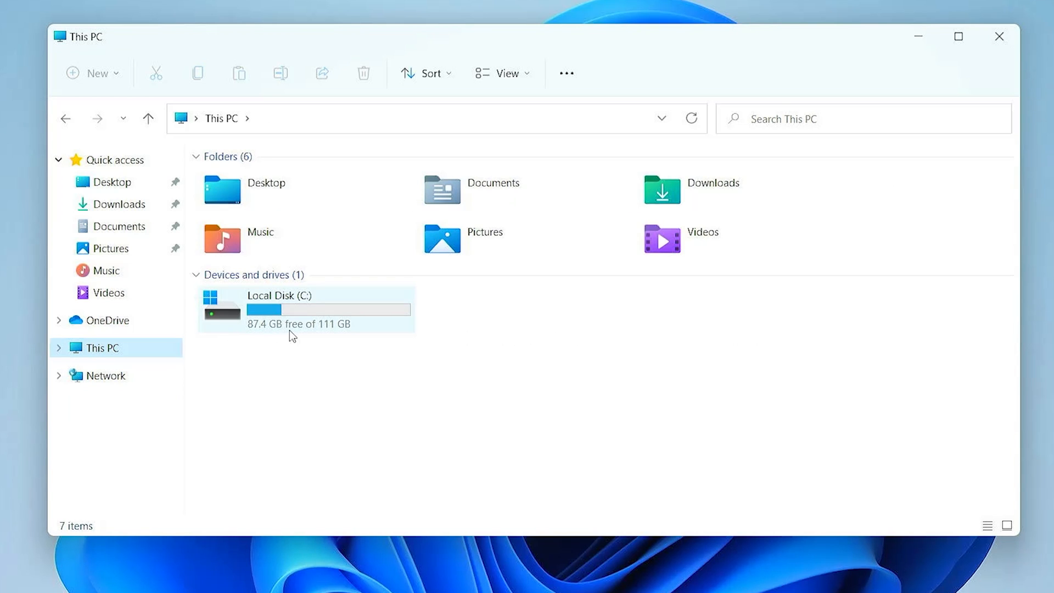
pyautogui.doubleClick(280, 295)
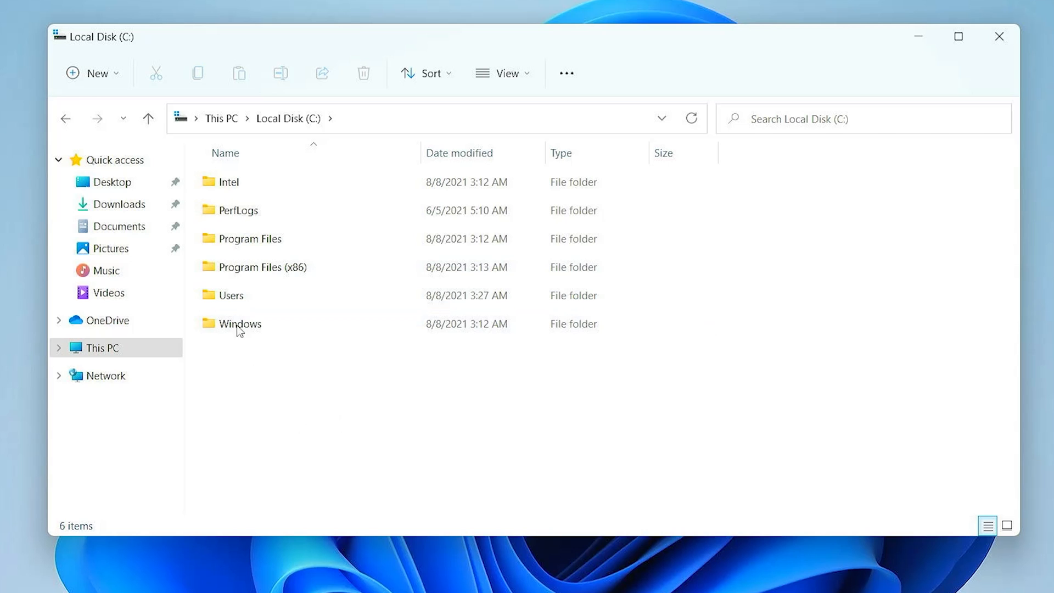
pyautogui.click(239, 323)
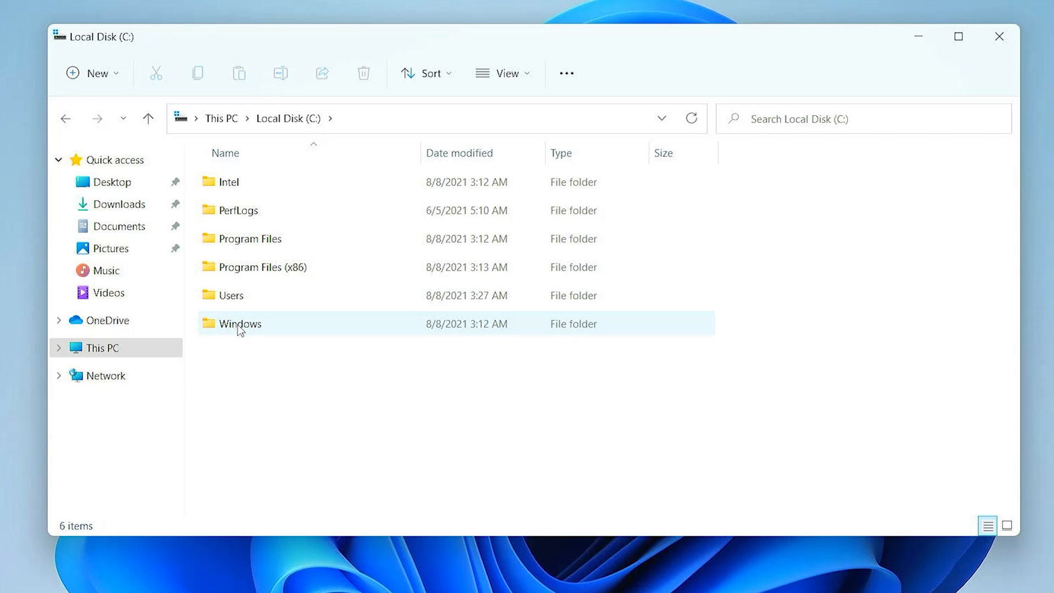
pyautogui.doubleClick(240, 323)
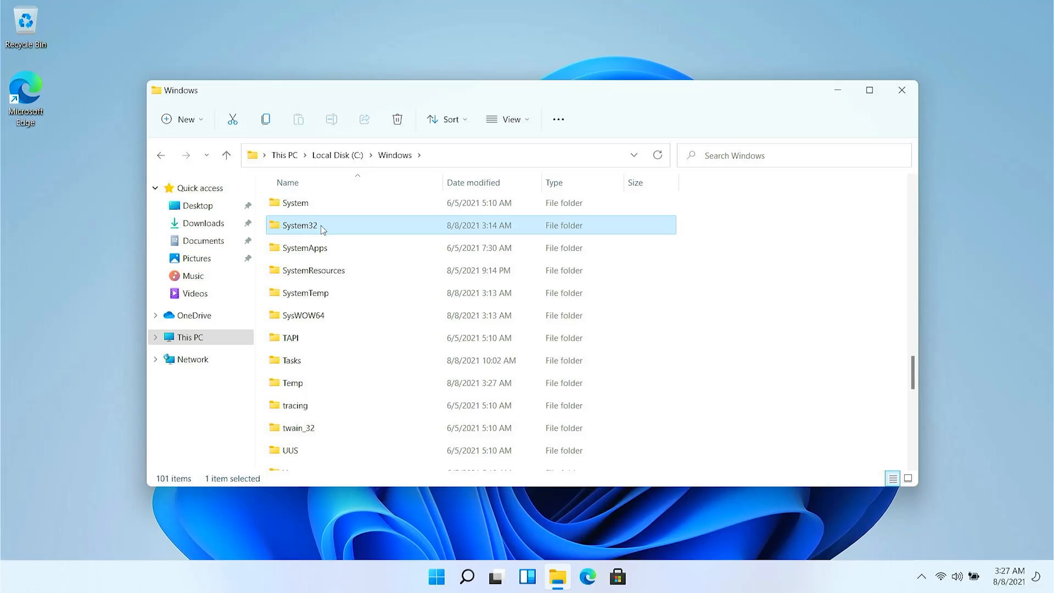
pyautogui.rightClick(306, 225)
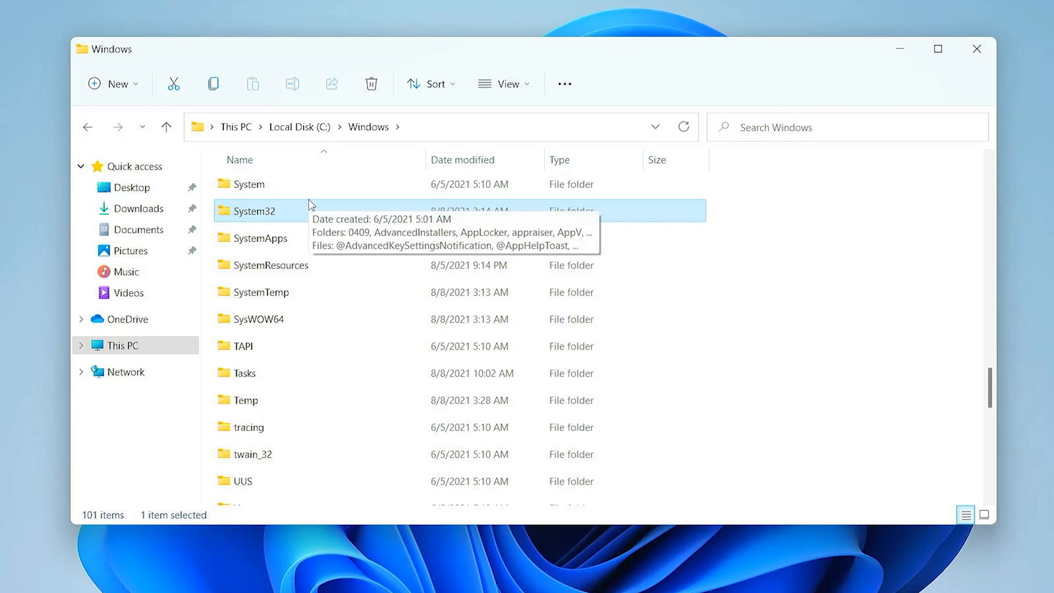
pyautogui.click(370, 83)
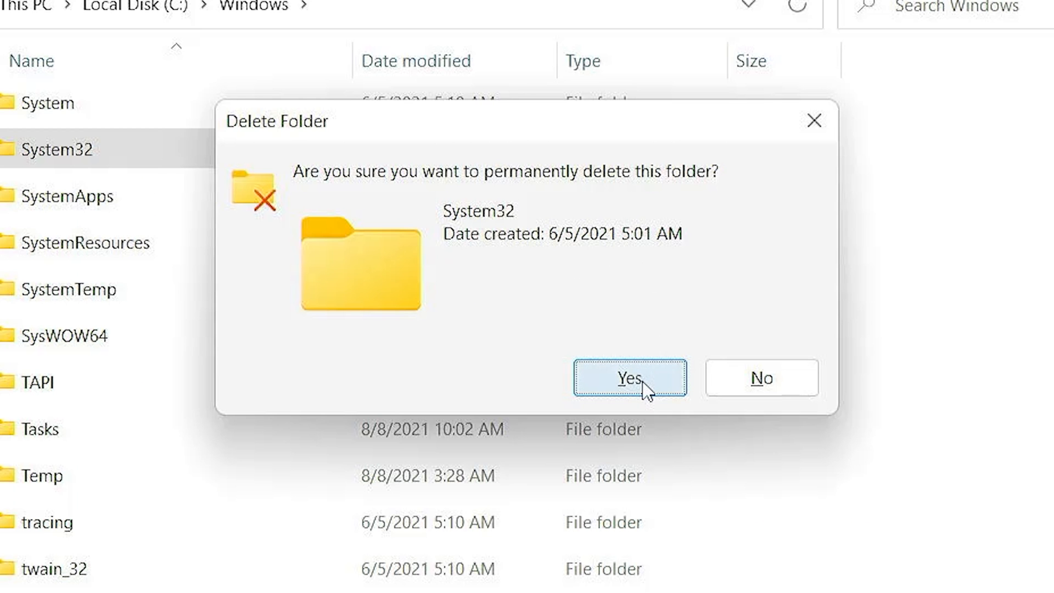
pyautogui.click(628, 377)
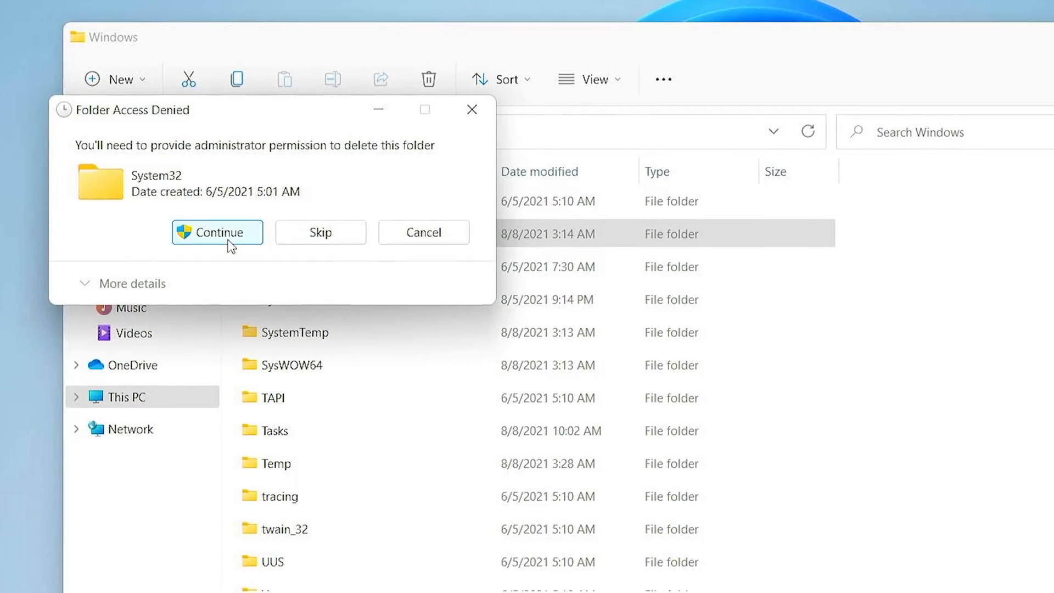
pyautogui.click(216, 232)
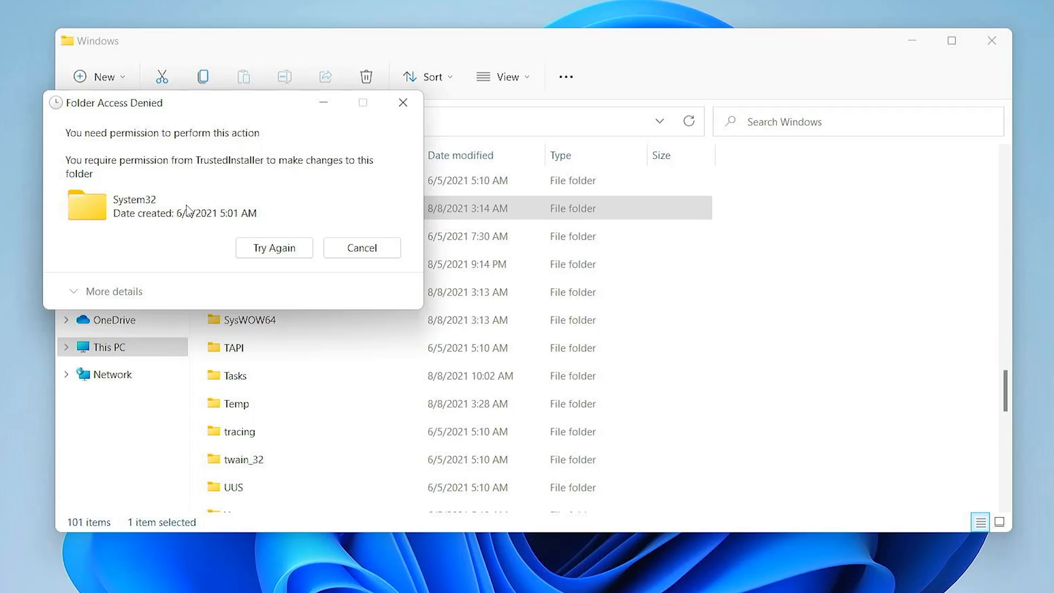
pyautogui.moveTo(100, 174)
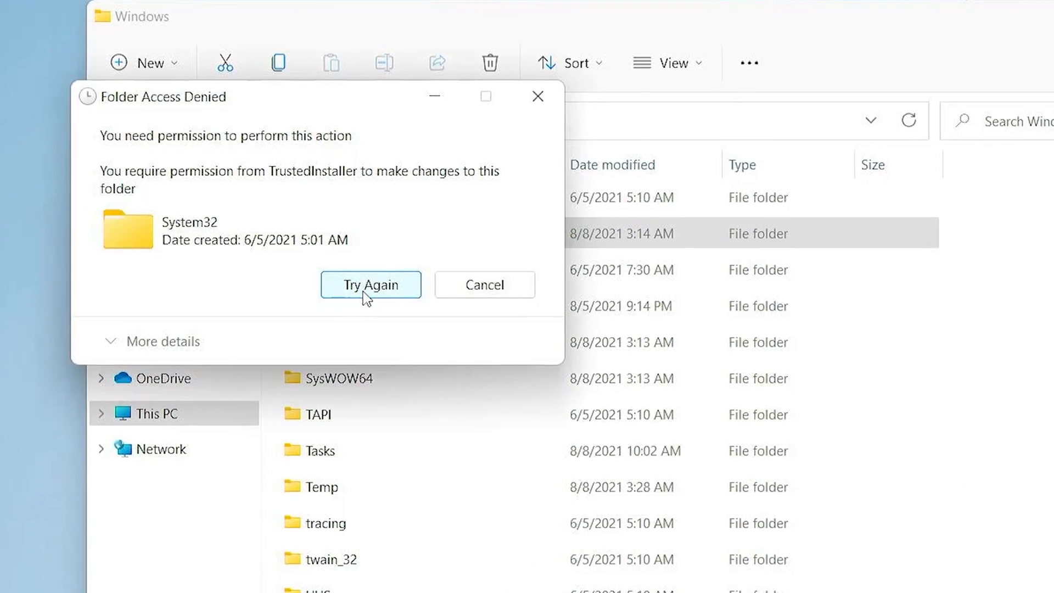
pyautogui.click(370, 284)
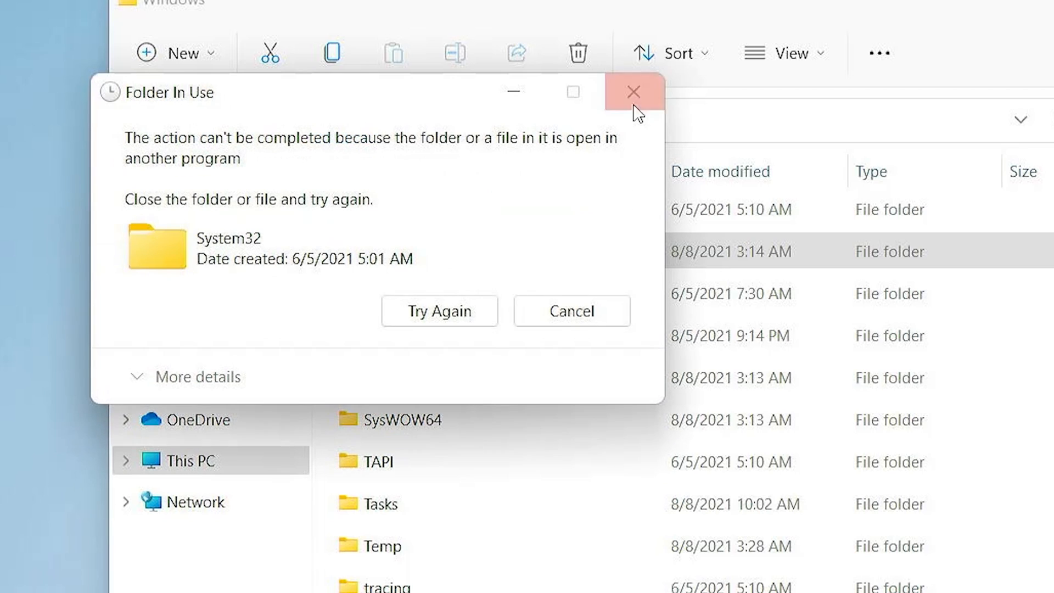
pyautogui.click(631, 92)
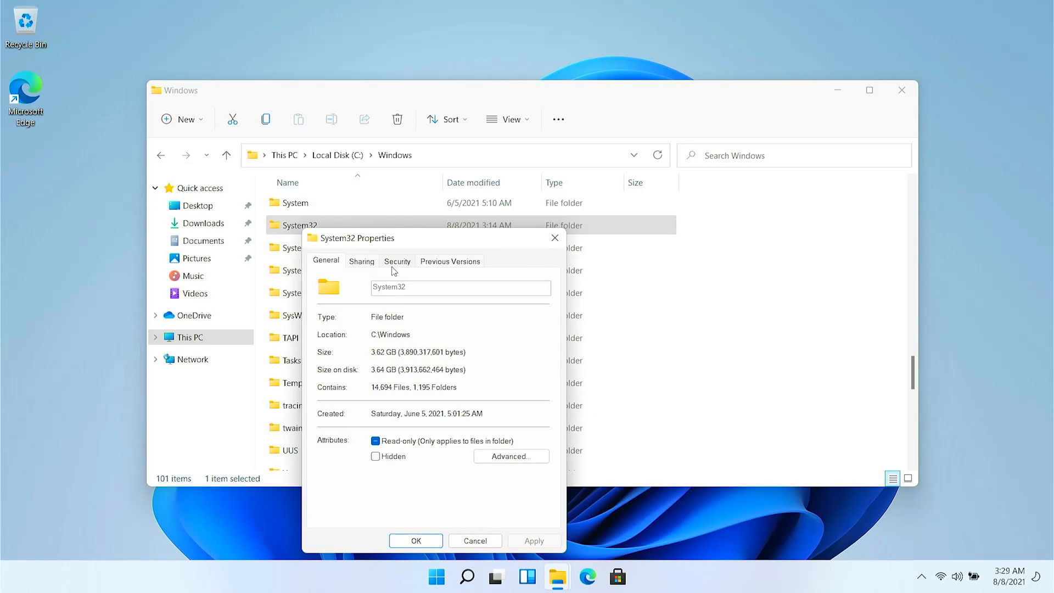
# Step: Make Users the owner of System32 in its Advanced security settings
pyautogui.click(396, 260)
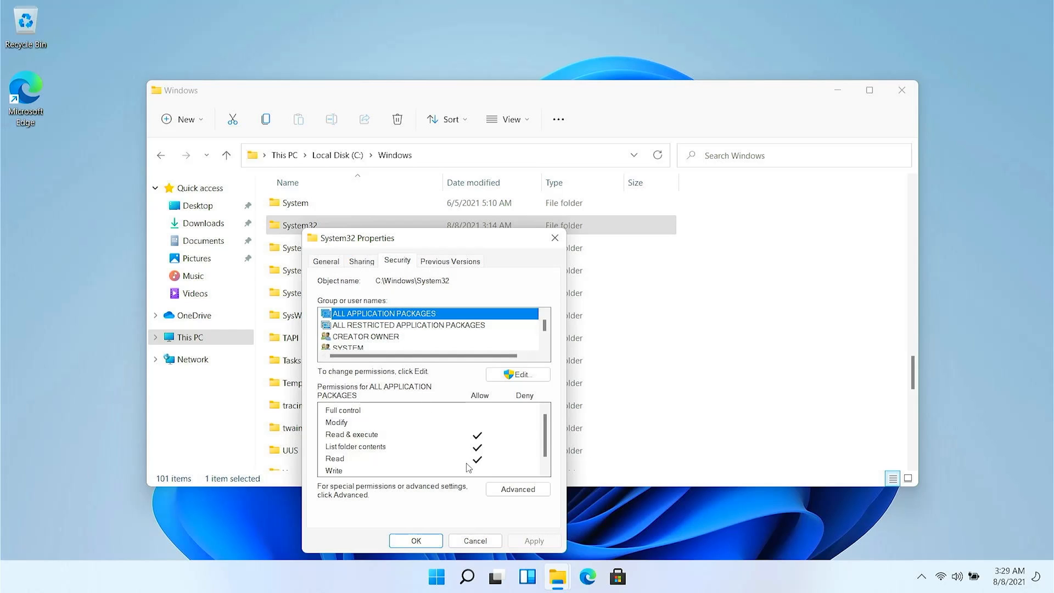
pyautogui.click(517, 489)
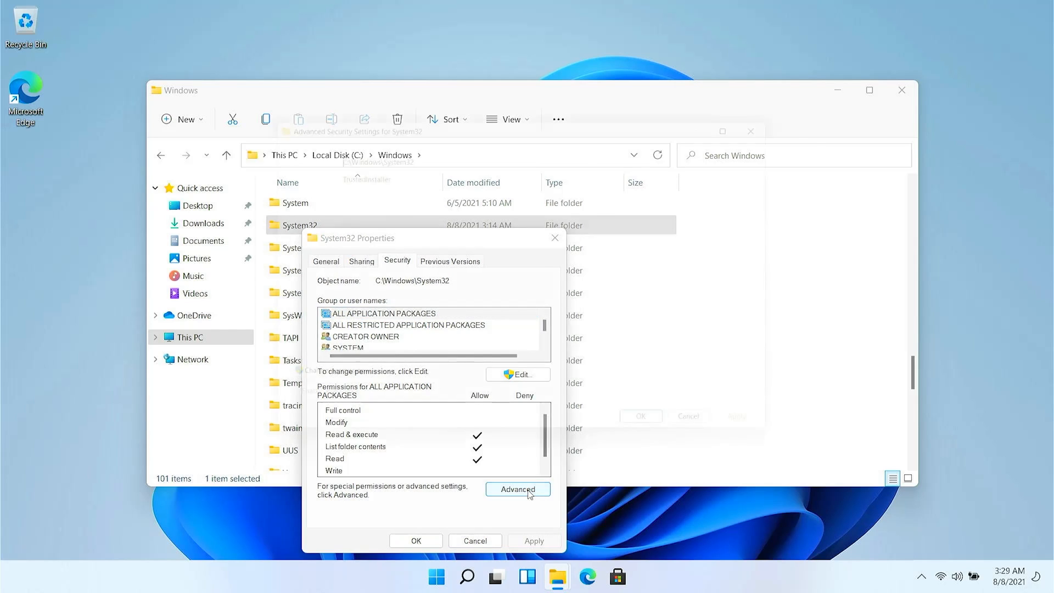
pyautogui.click(517, 488)
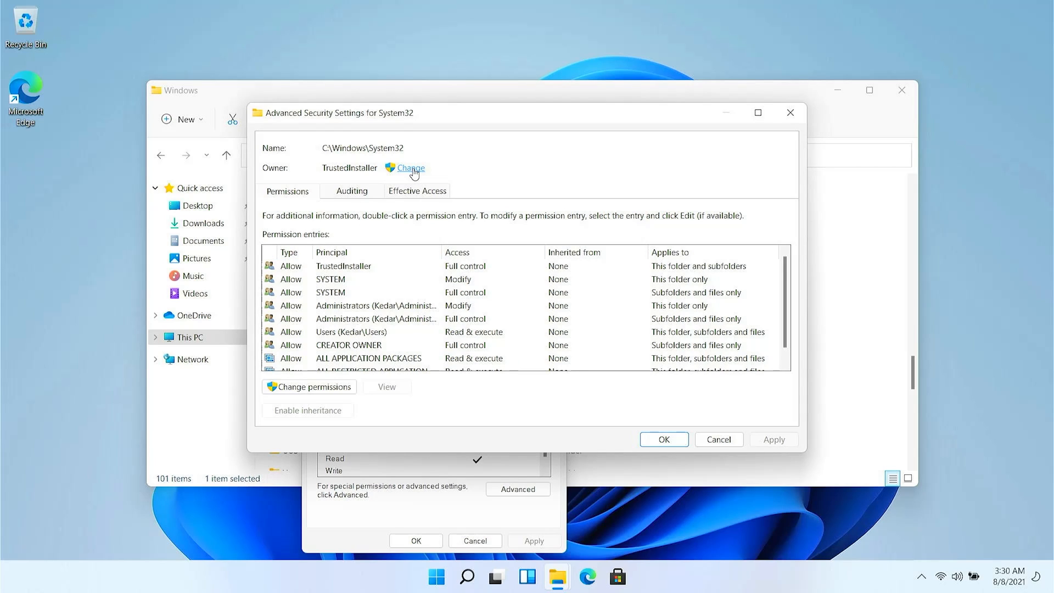
pyautogui.click(408, 168)
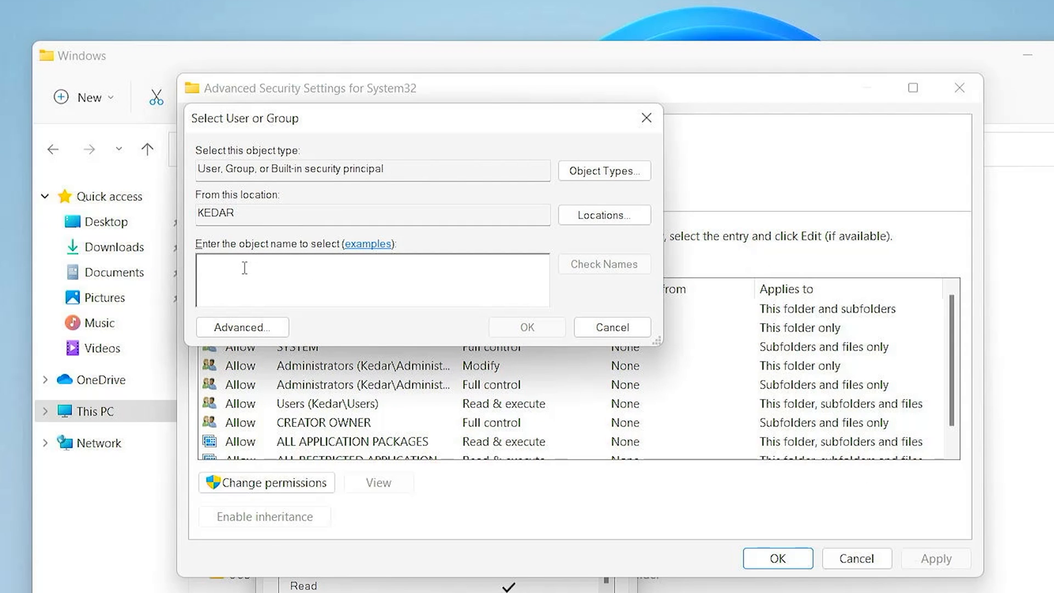
pyautogui.write('Users')
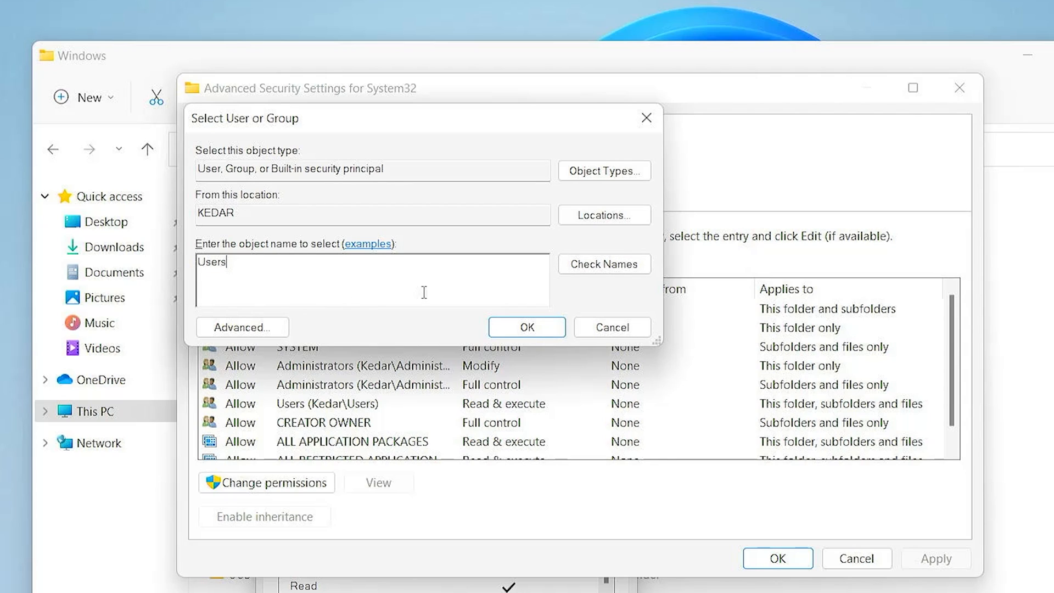
pyautogui.click(602, 264)
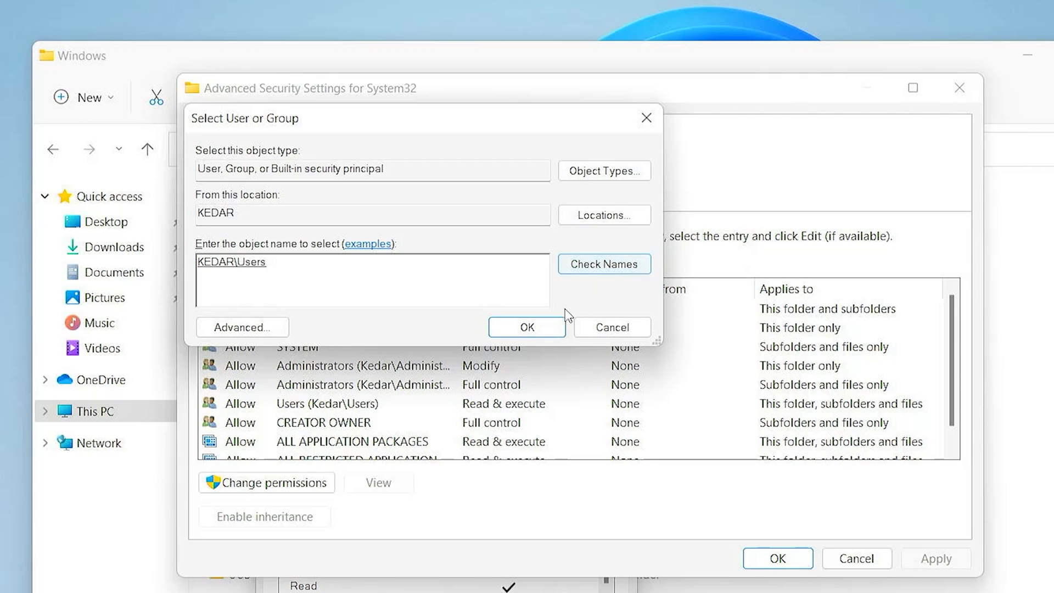
pyautogui.click(526, 327)
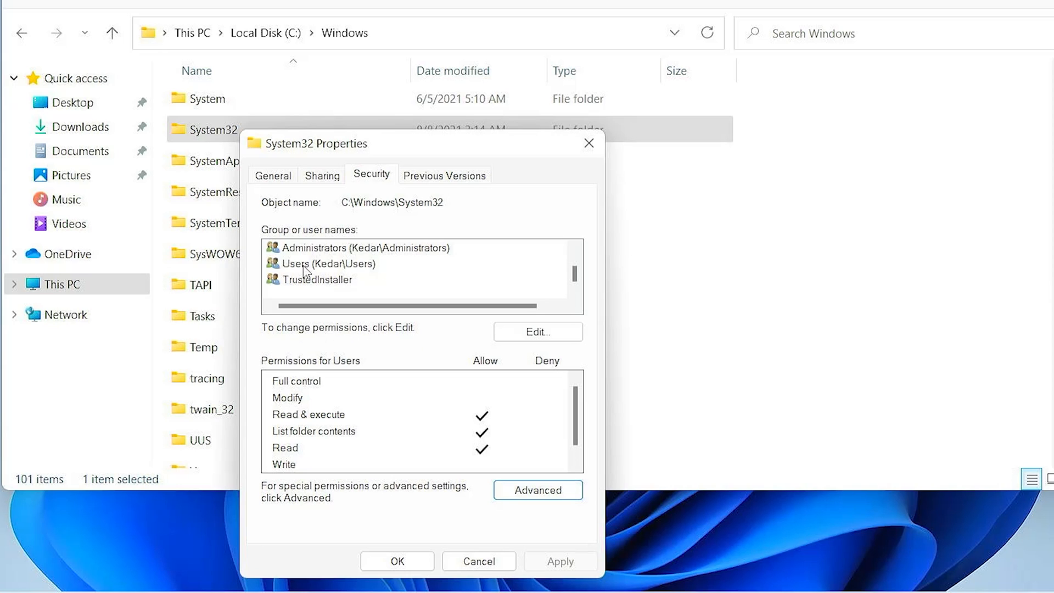
# Step: Give the Users group full control of System32 and apply the change
pyautogui.click(329, 264)
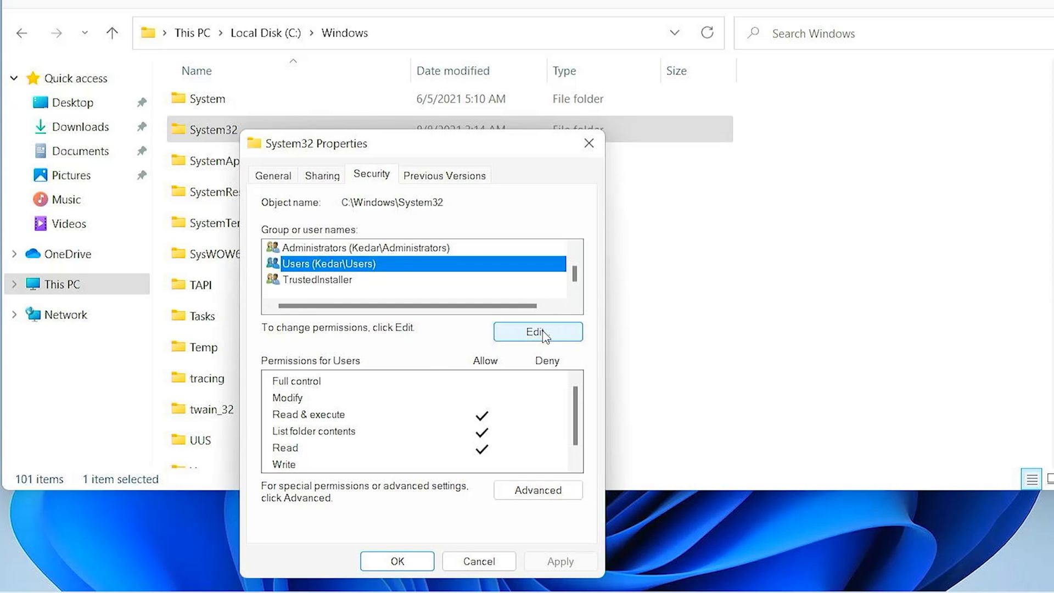
pyautogui.click(538, 331)
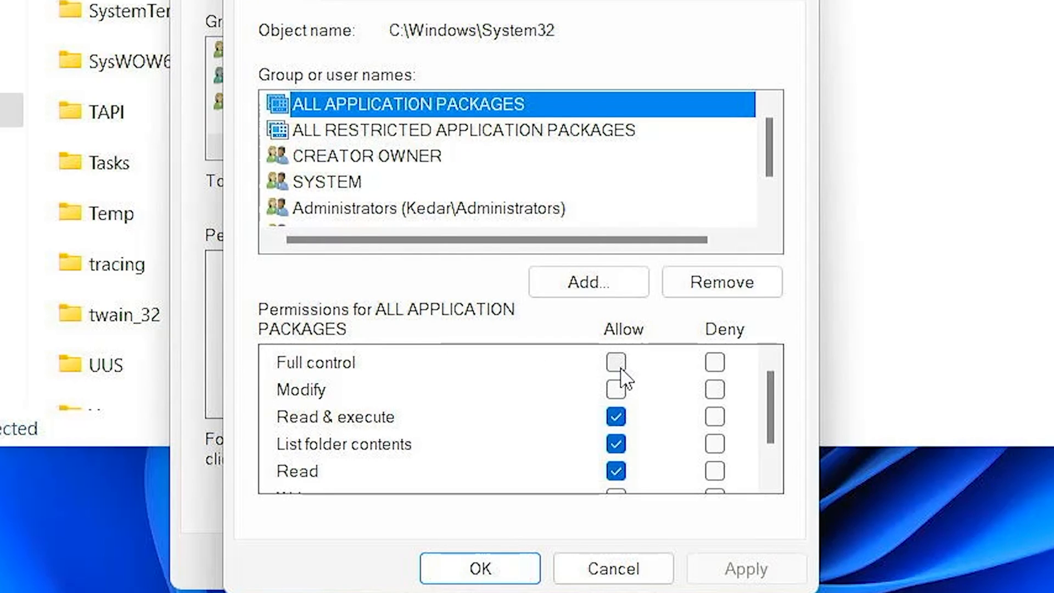
pyautogui.click(374, 182)
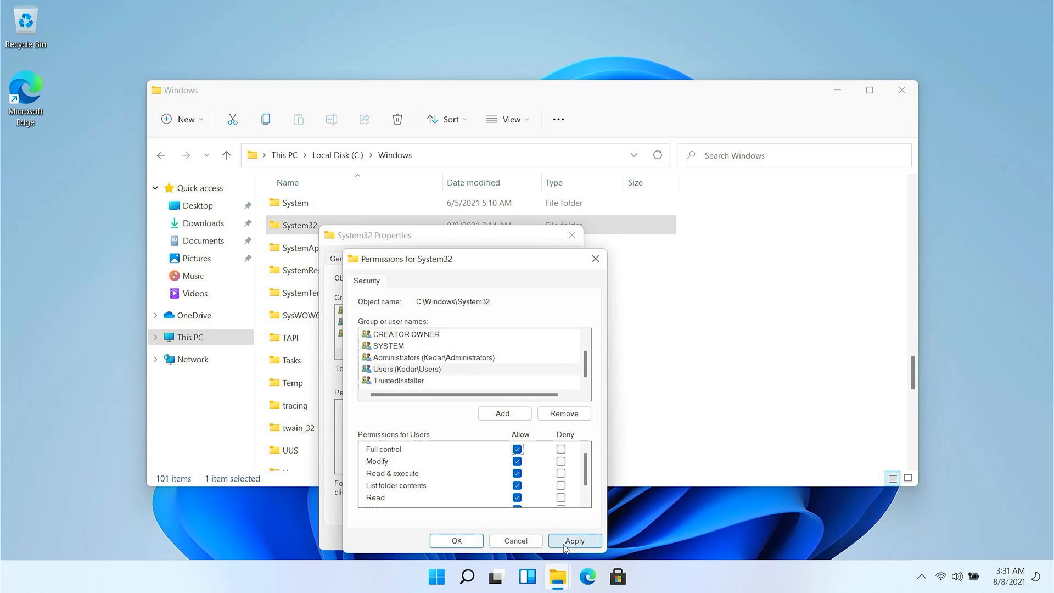
pyautogui.click(573, 540)
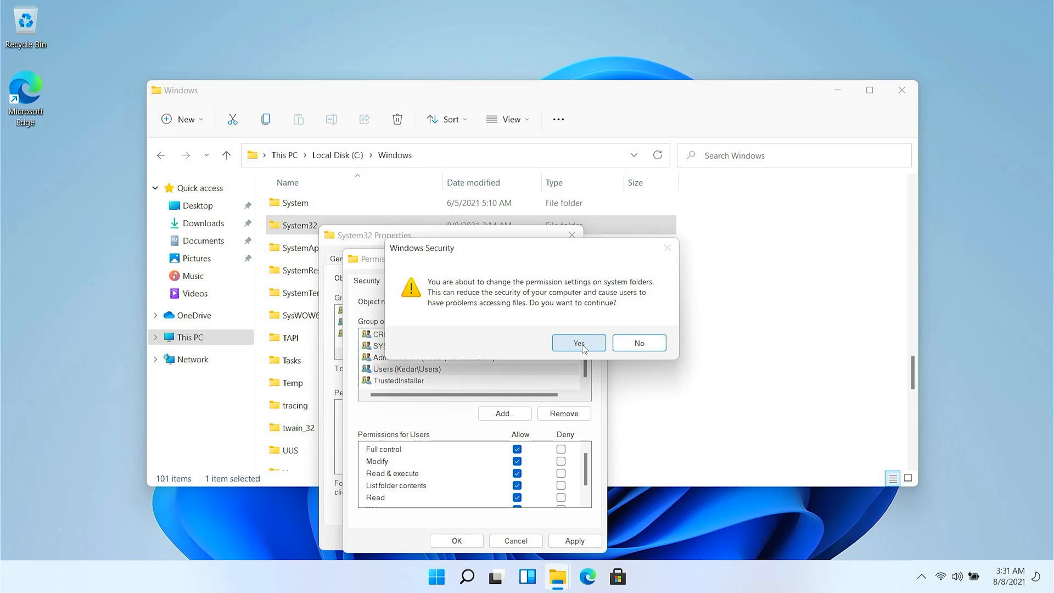
pyautogui.click(577, 342)
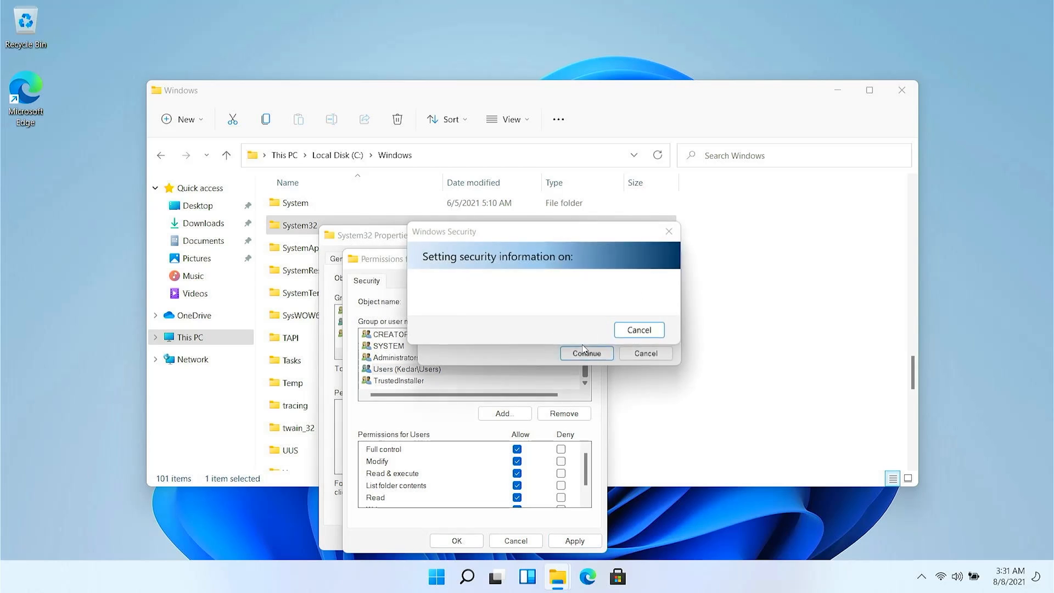
# Step: Continue past each access-denied Error Applying Security dialog
pyautogui.click(584, 353)
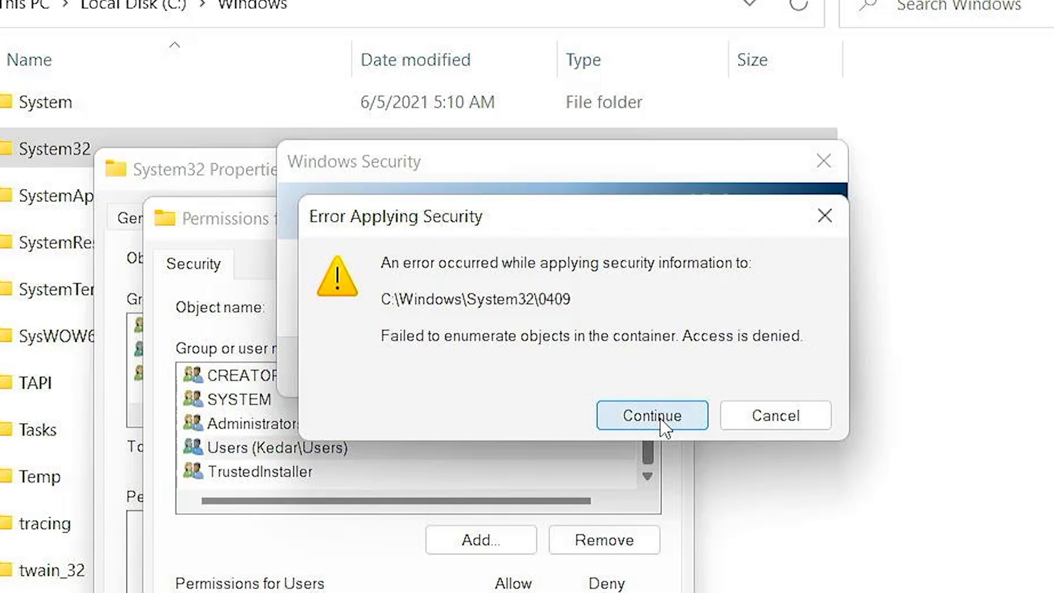
pyautogui.click(650, 415)
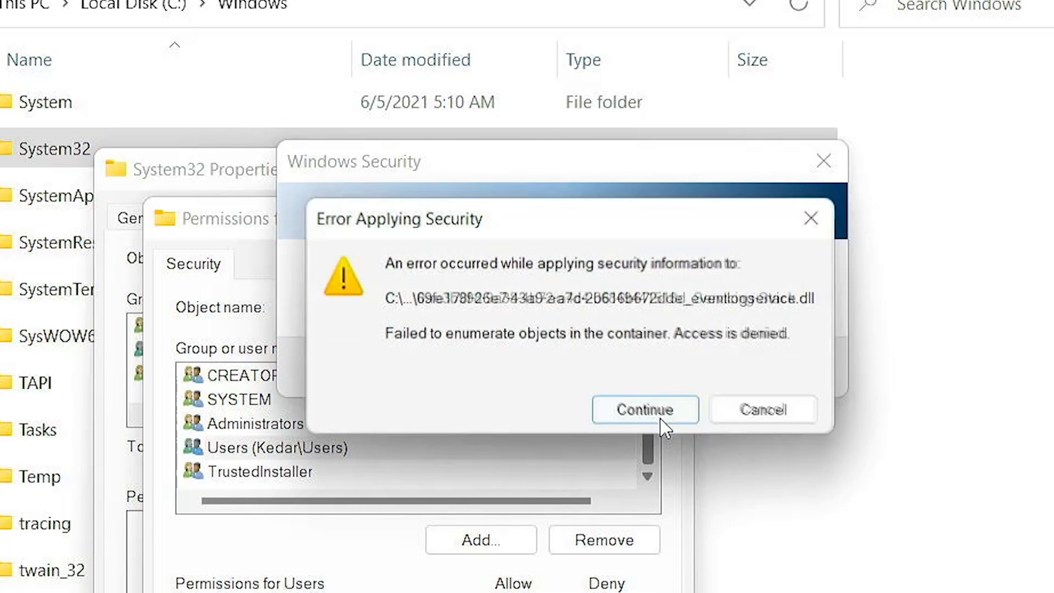
pyautogui.click(643, 409)
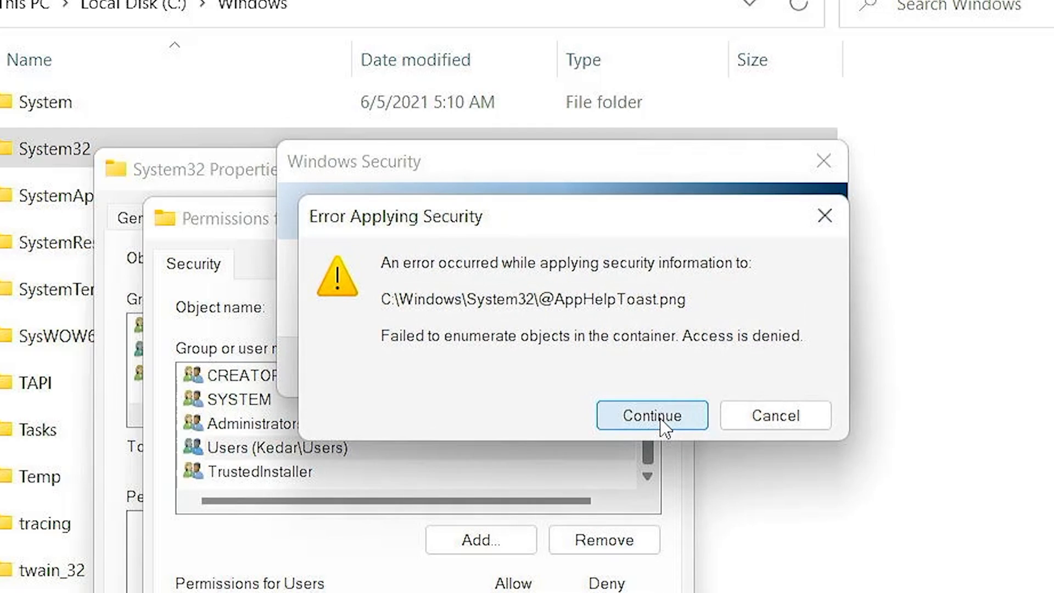
pyautogui.click(650, 414)
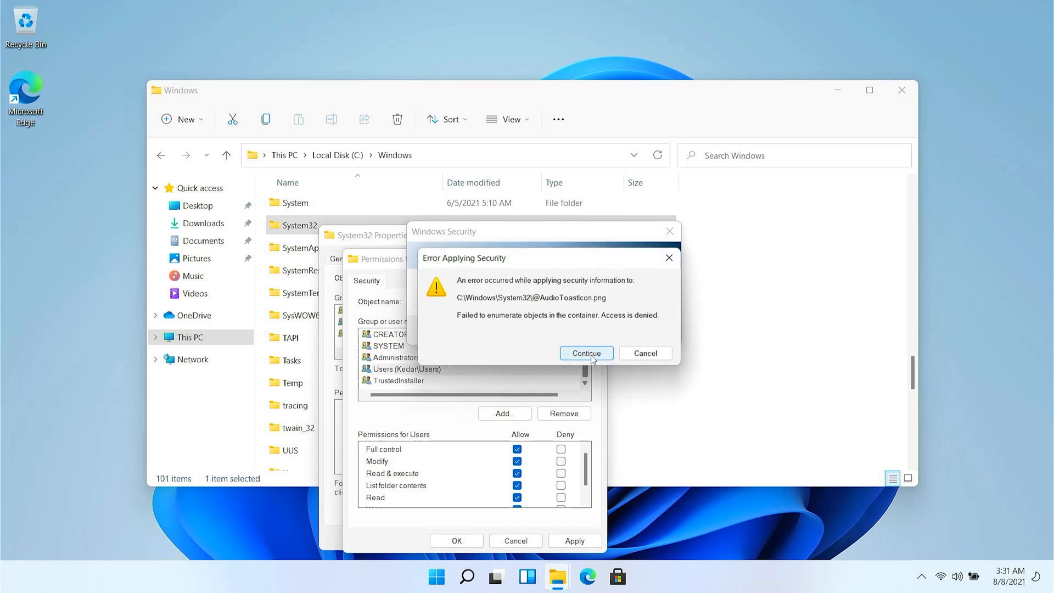
pyautogui.click(584, 353)
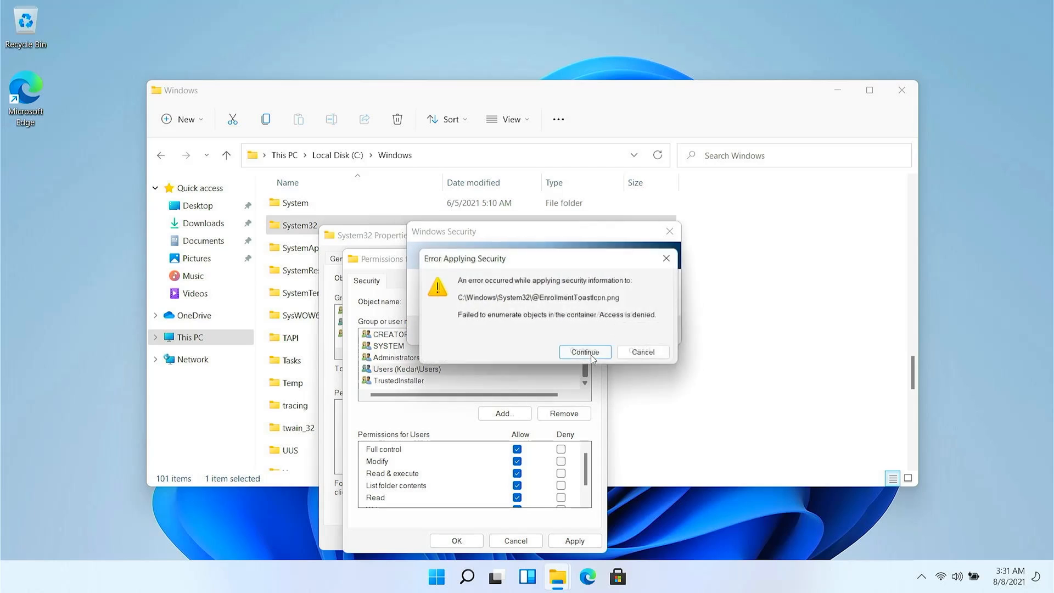
pyautogui.click(584, 351)
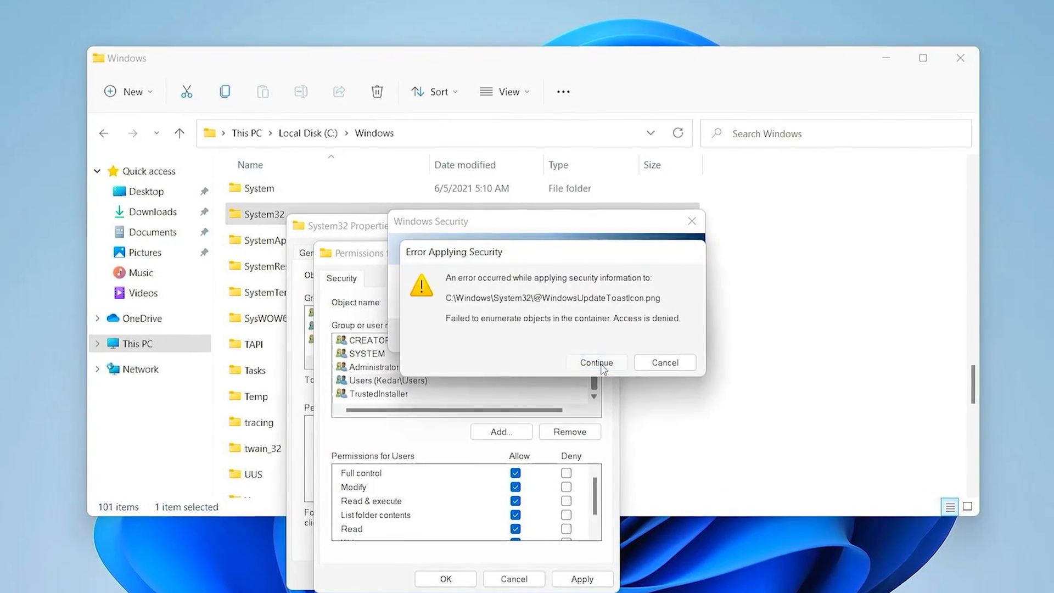
pyautogui.click(594, 362)
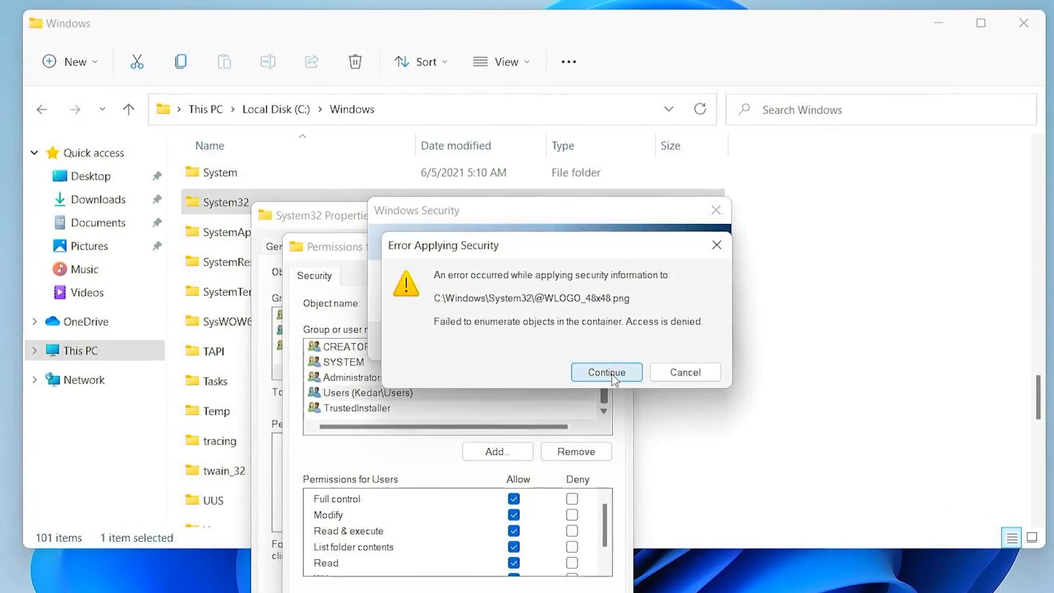
pyautogui.click(605, 371)
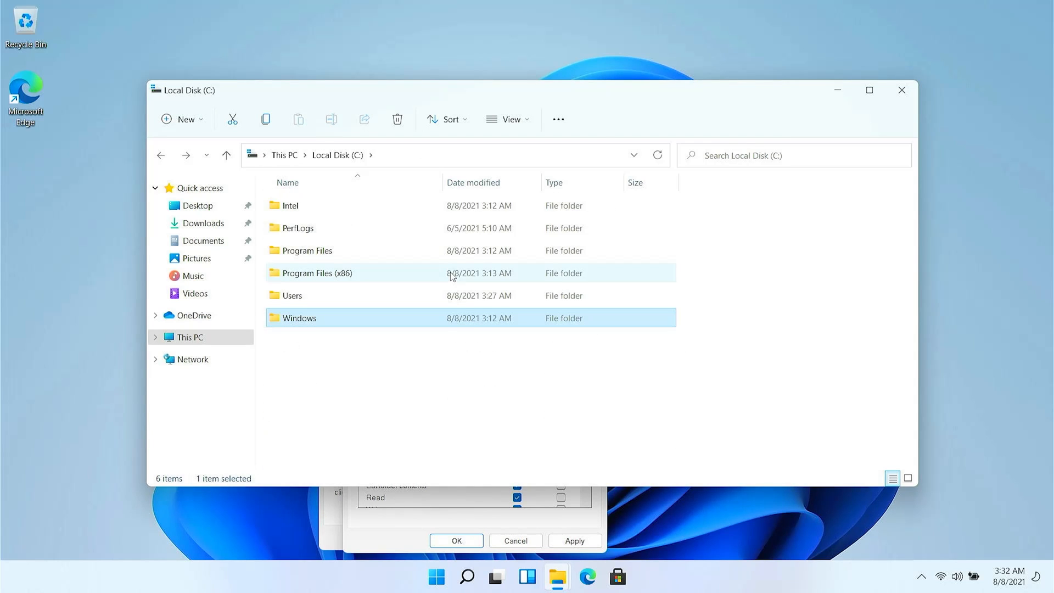
# Step: Search 'cmd' in Start and run Command Prompt as administrator, approving UAC
pyautogui.click(436, 576)
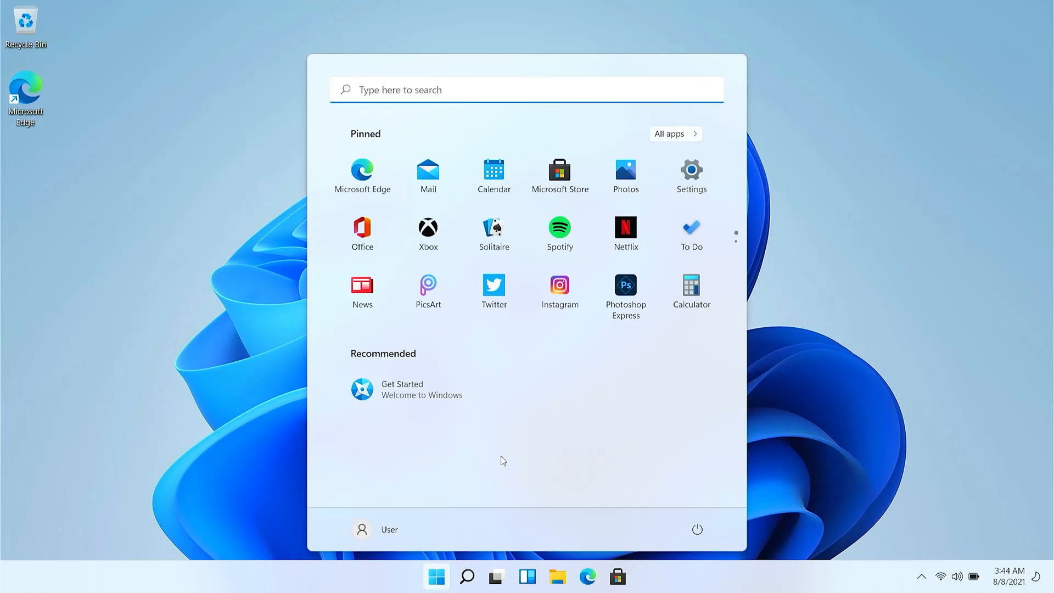
pyautogui.write('cmd')
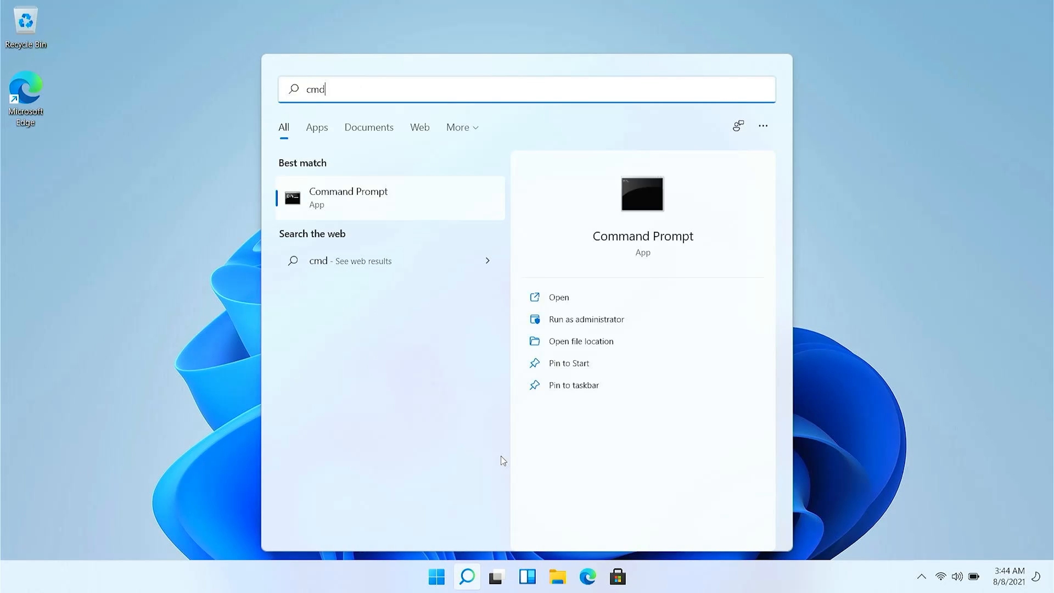
pyautogui.rightClick(347, 197)
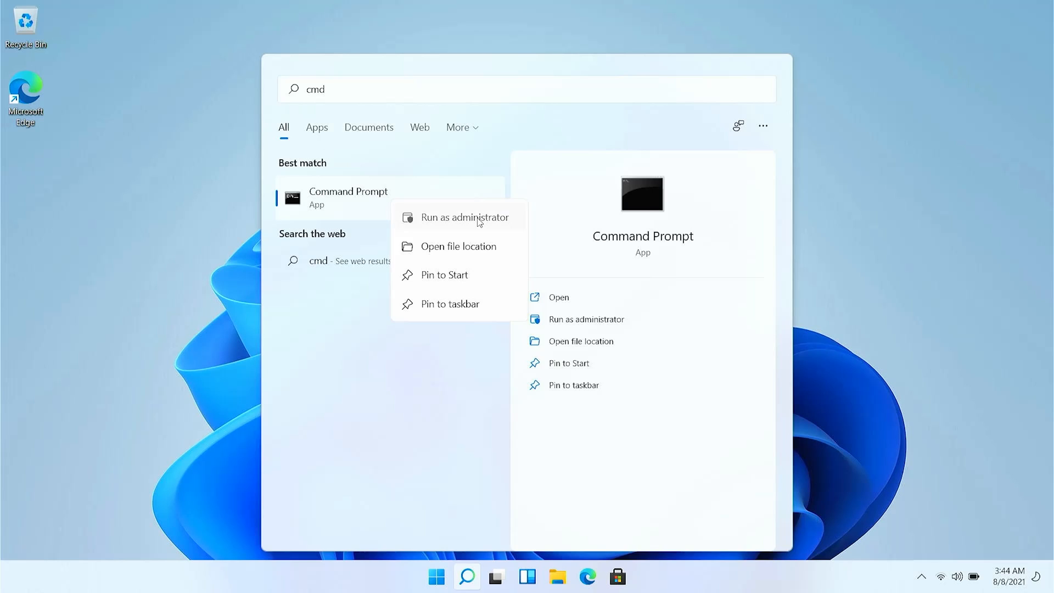
pyautogui.click(463, 216)
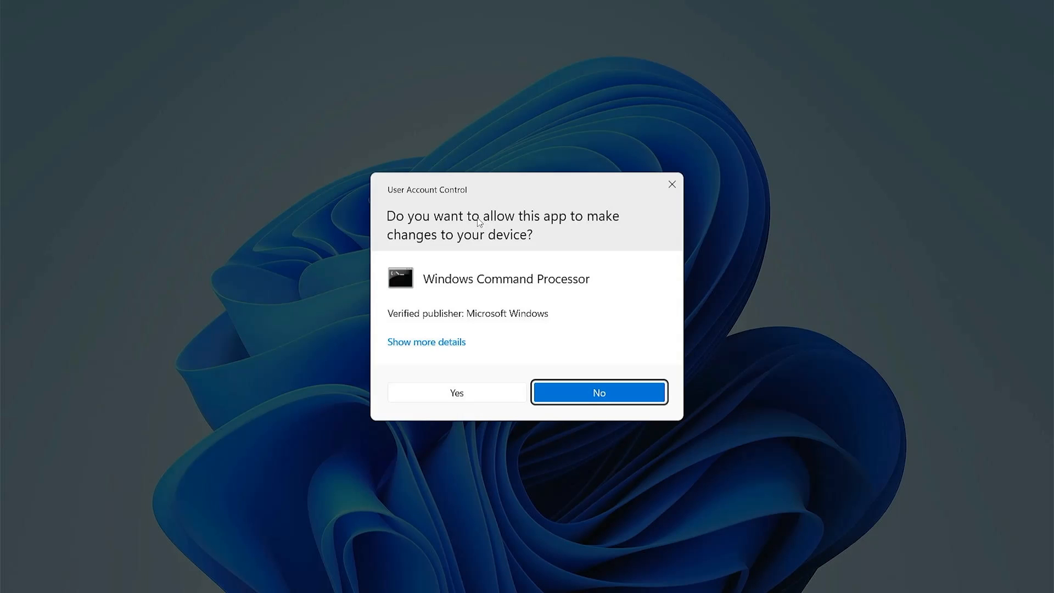
pyautogui.click(456, 392)
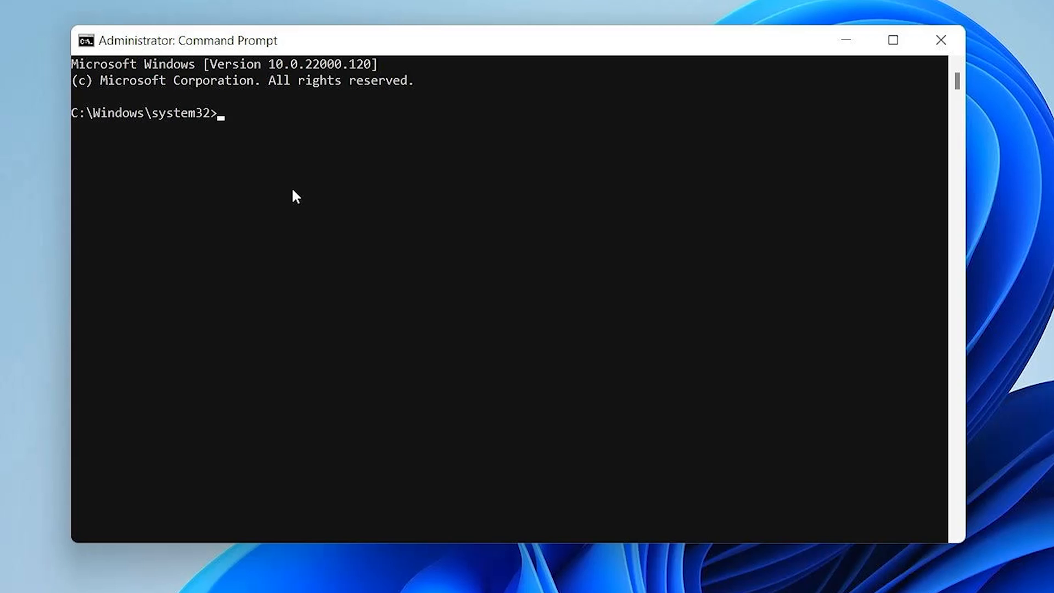
# Step: Run 'del *' in system32 and confirm with 'y'
pyautogui.write('del *')
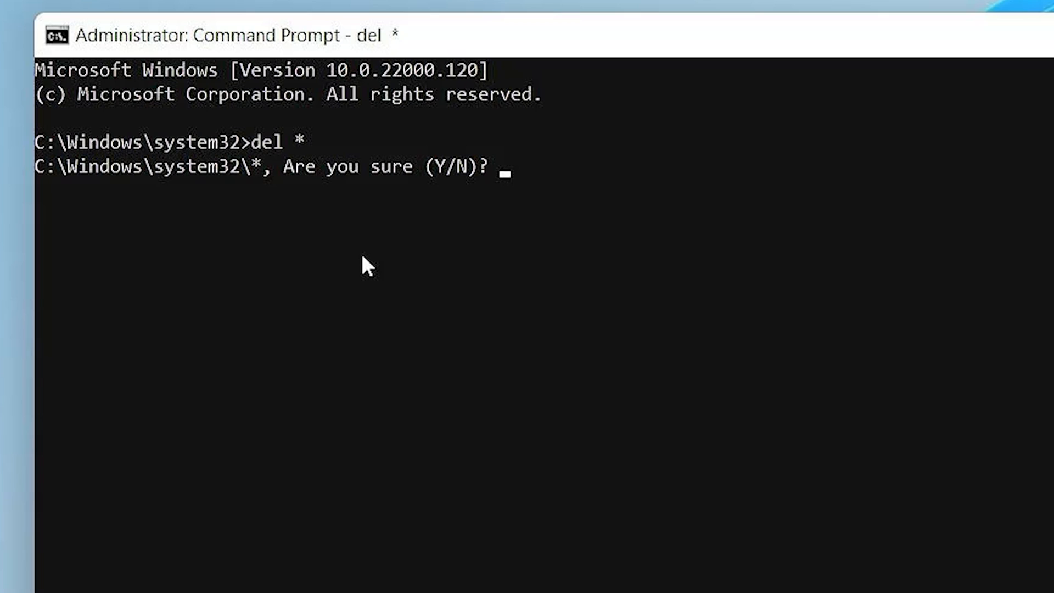
pyautogui.write('y')
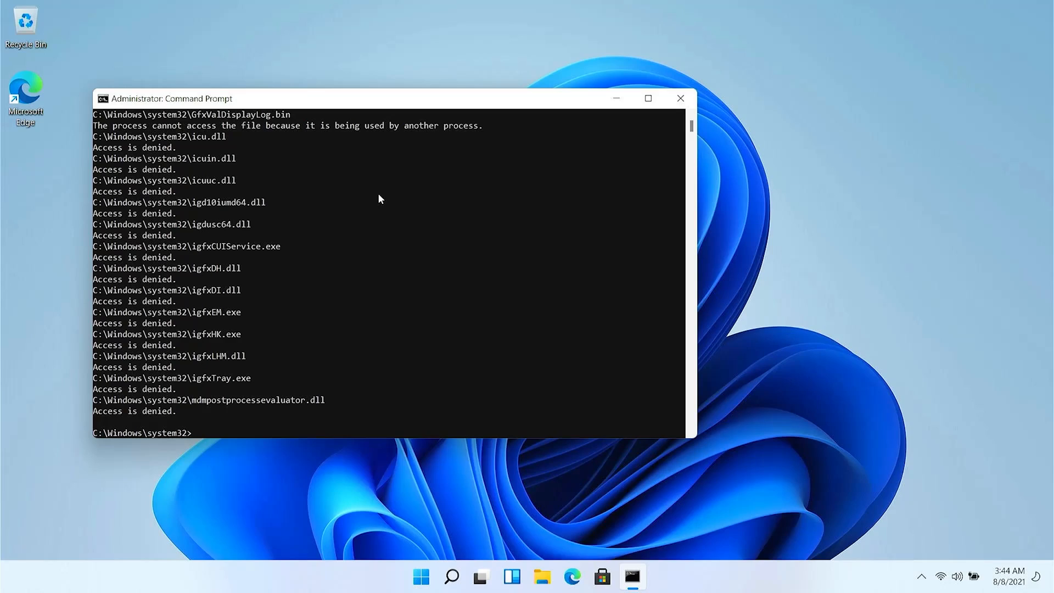
pyautogui.moveTo(616, 99)
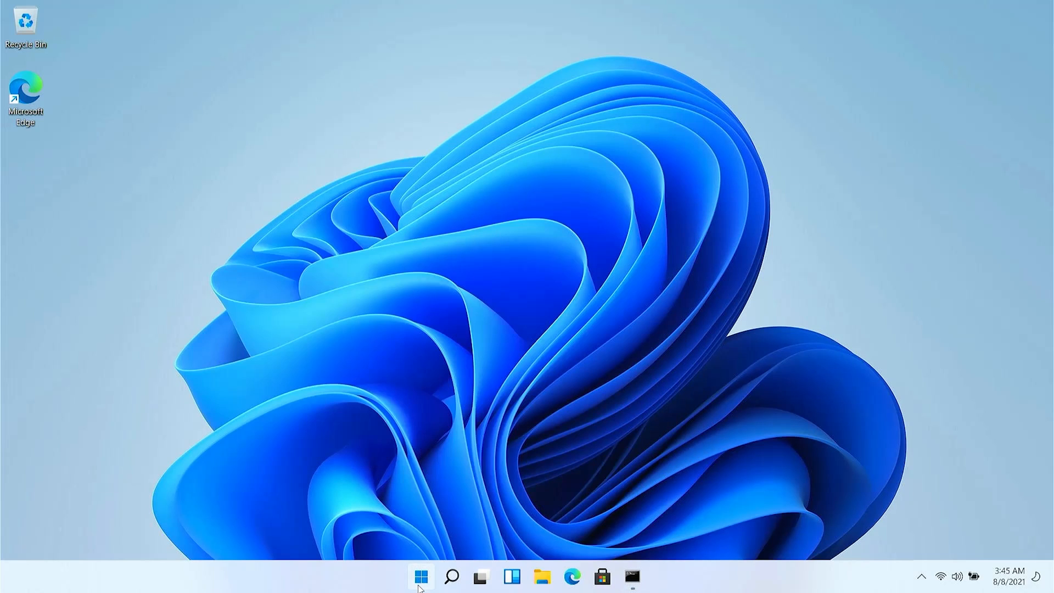
# Step: Try the Start power options and File Explorer, then dismiss the blank shut-down-options error
pyautogui.click(421, 575)
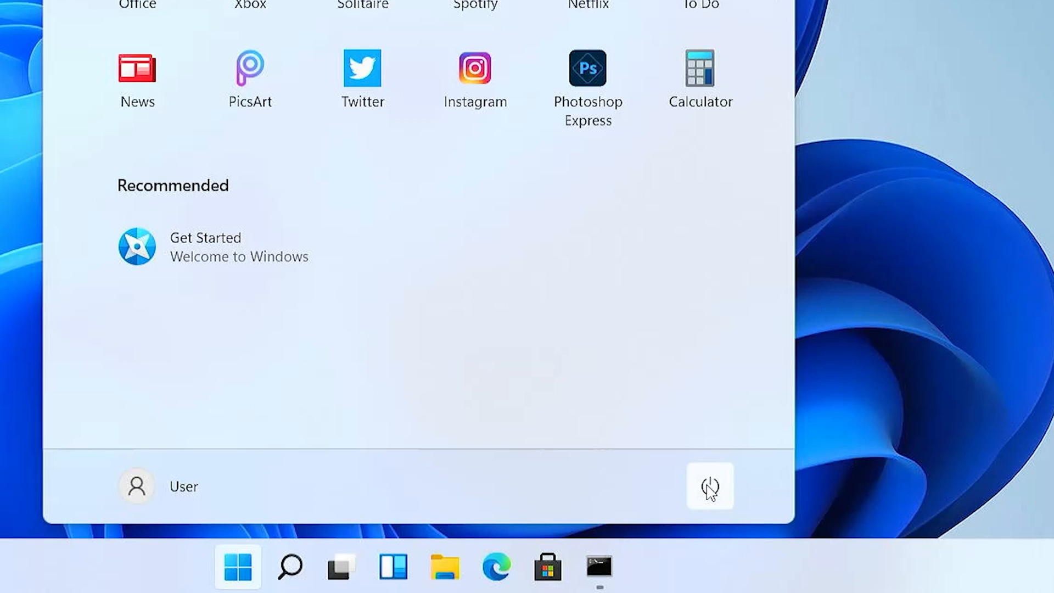
pyautogui.moveTo(571, 468)
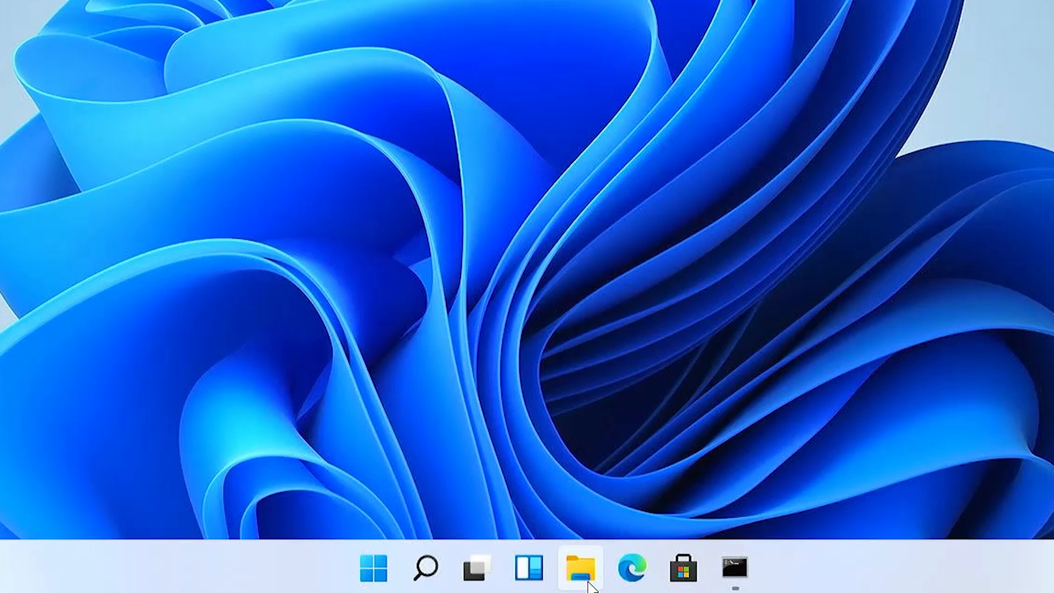
pyautogui.click(578, 571)
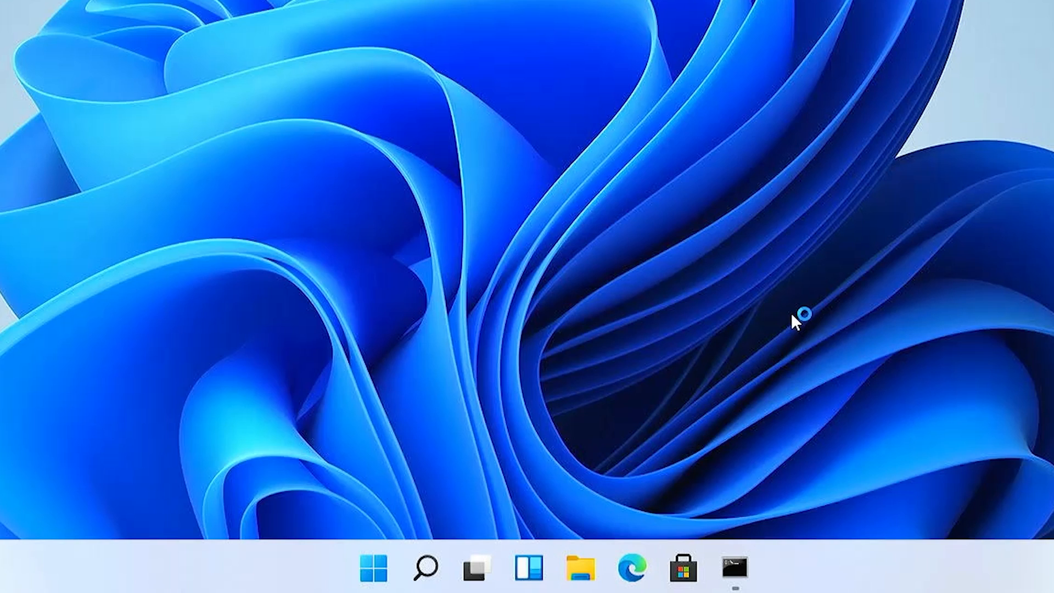
pyautogui.moveTo(649, 492)
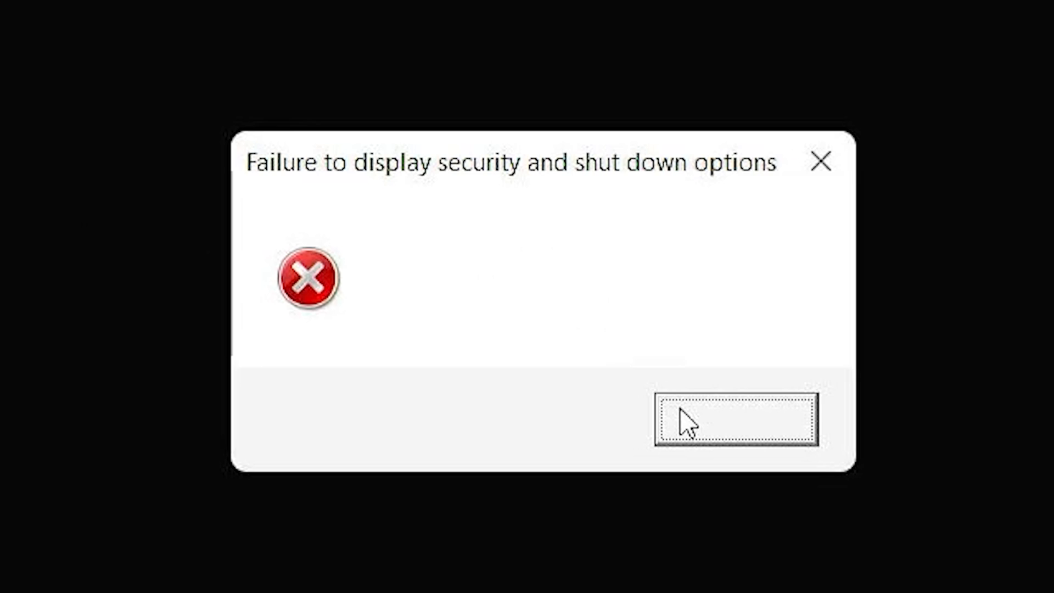
pyautogui.click(733, 420)
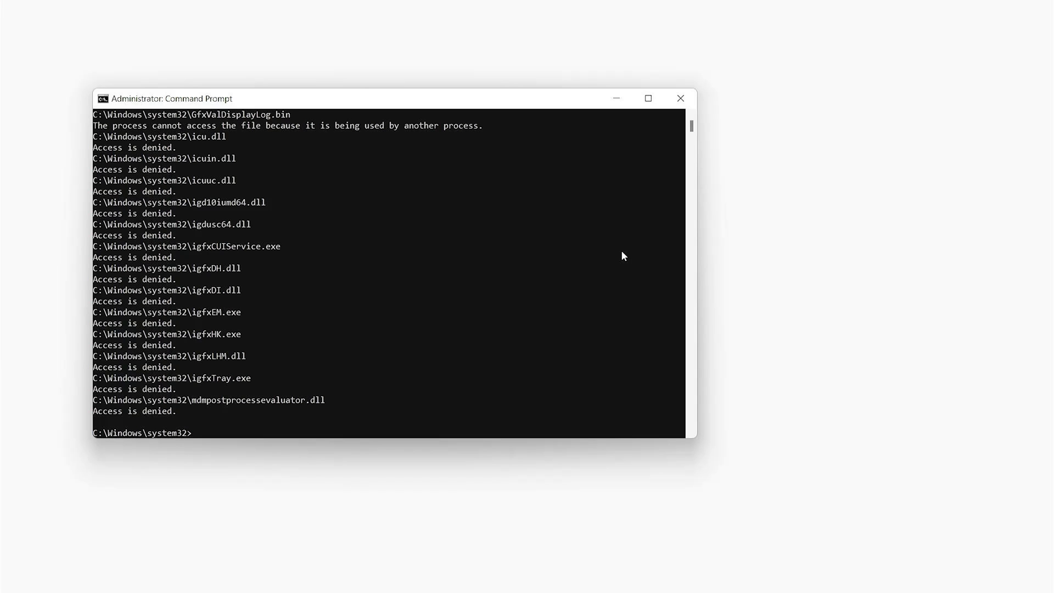
pyautogui.moveTo(392, 243)
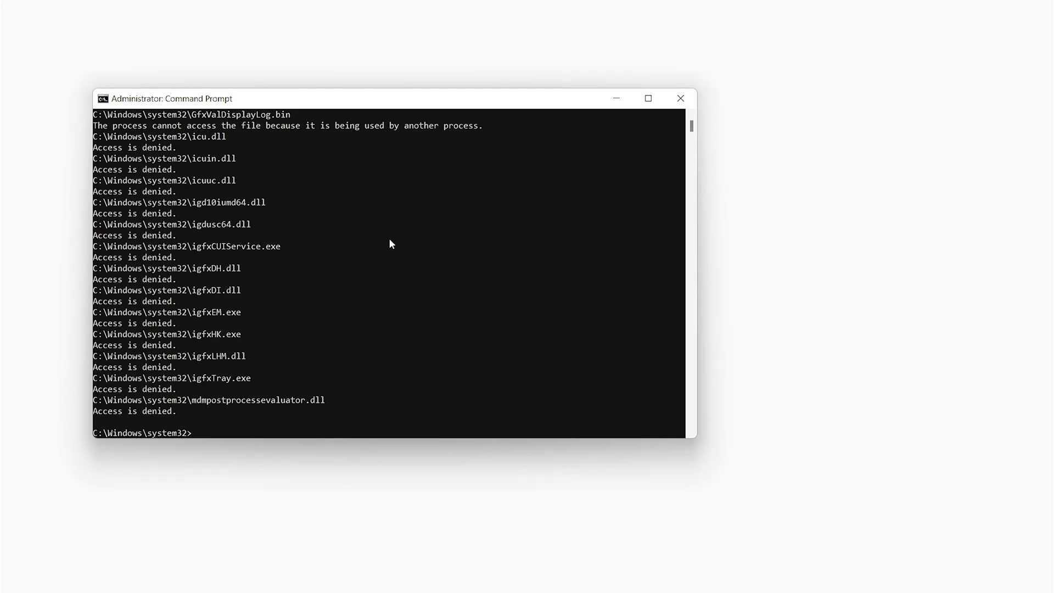
pyautogui.moveTo(470, 196)
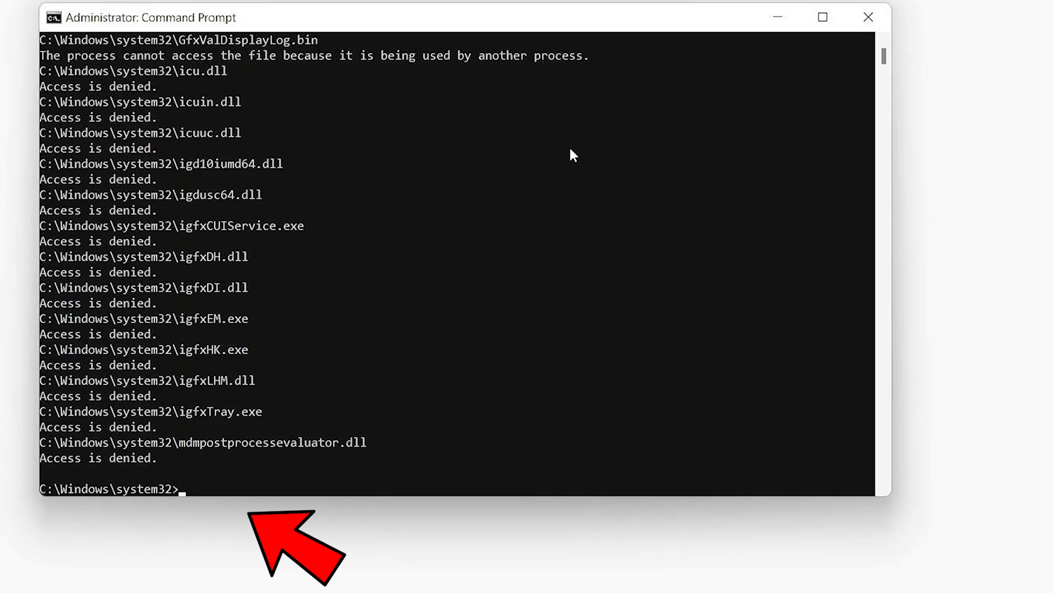
# Step: Run 'explorer' and dismiss the blank explorer.exe System Error
pyautogui.write('explorer')
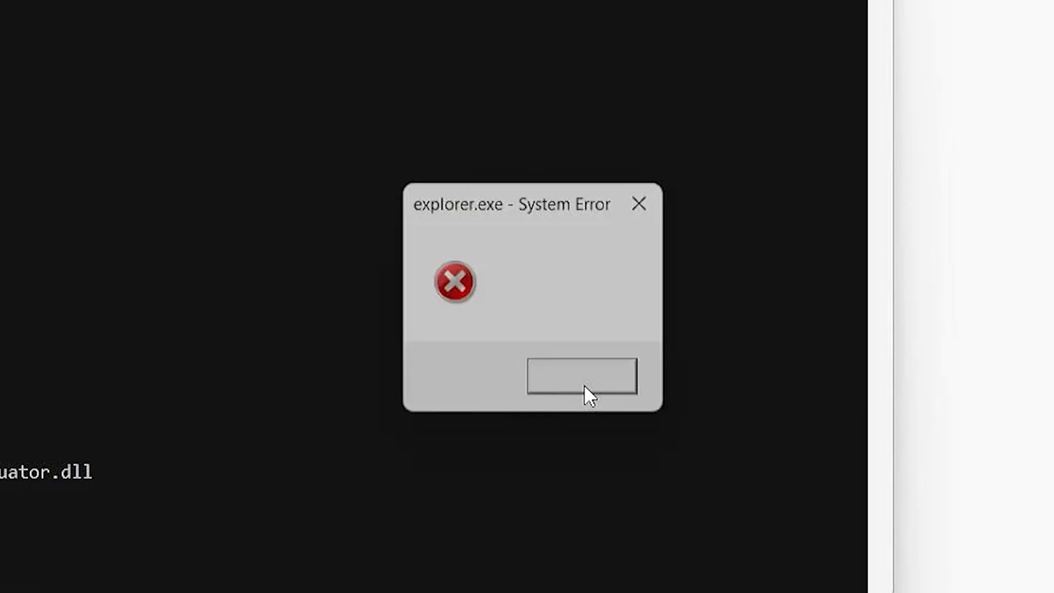
pyautogui.click(581, 377)
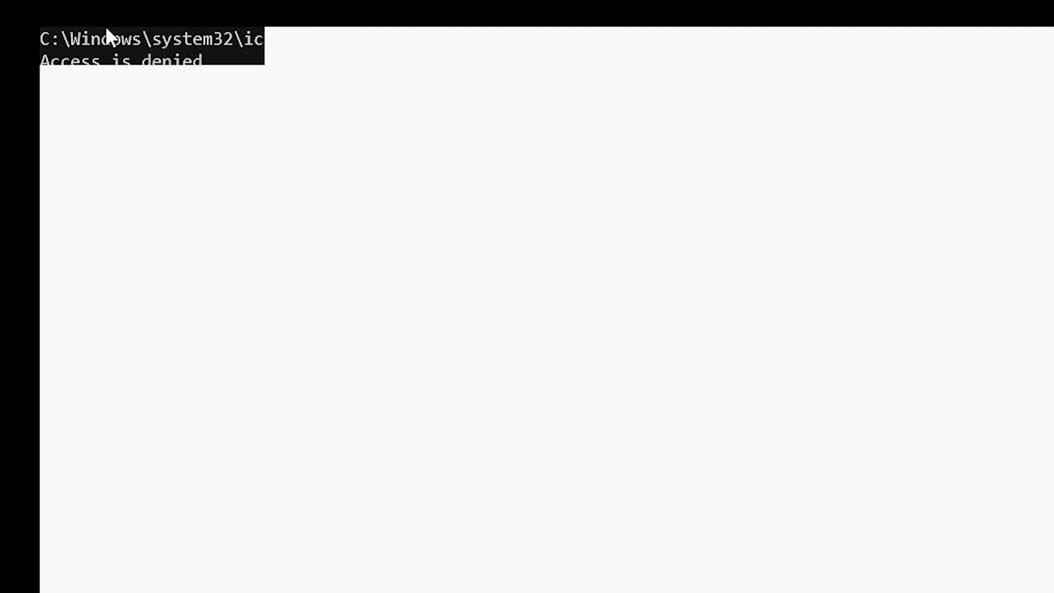
pyautogui.moveTo(111, 33)
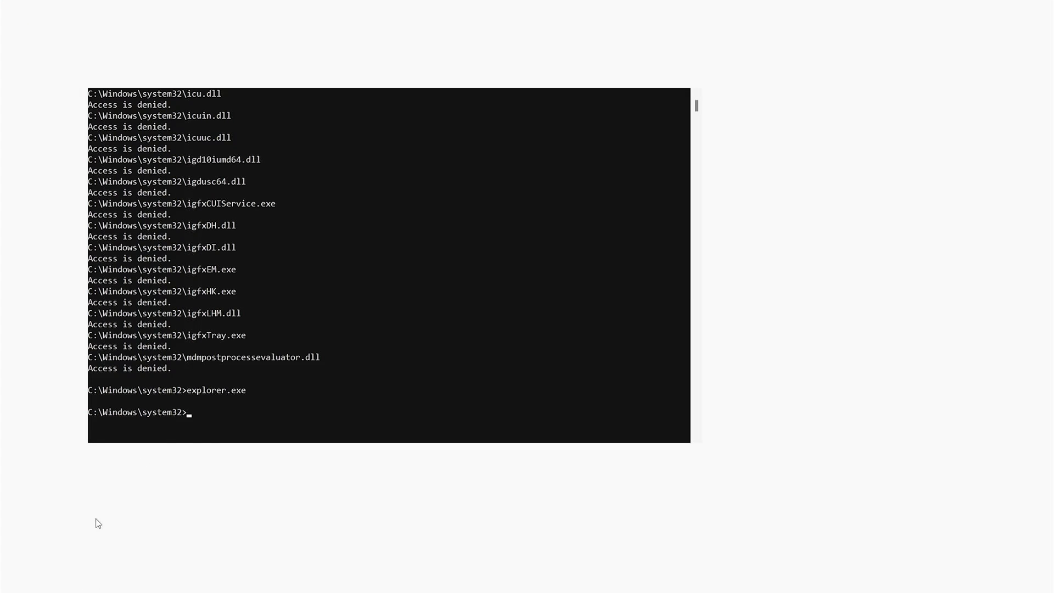
pyautogui.moveTo(613, 91)
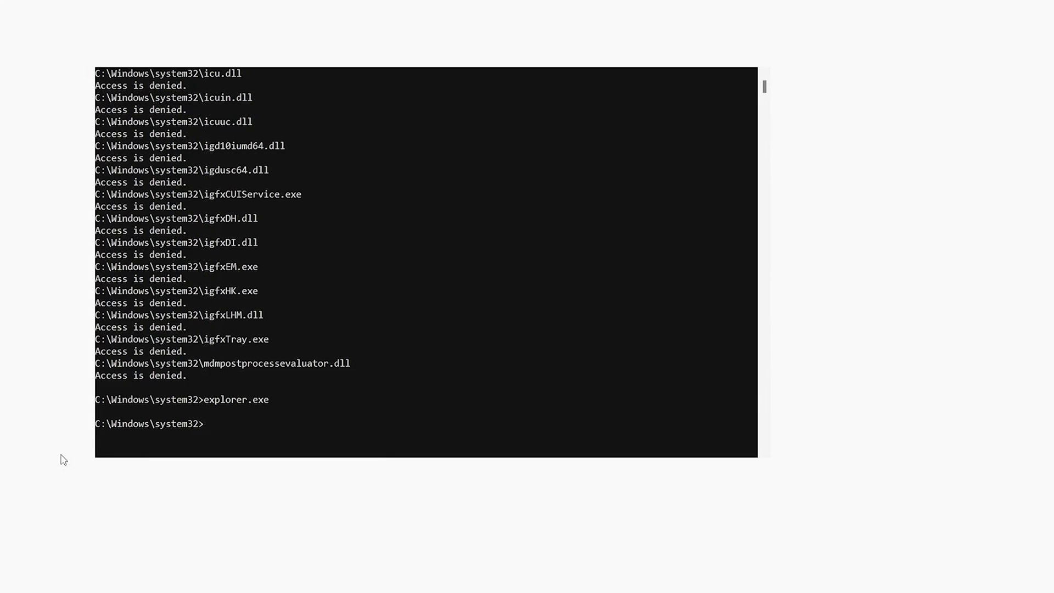
pyautogui.moveTo(701, 60)
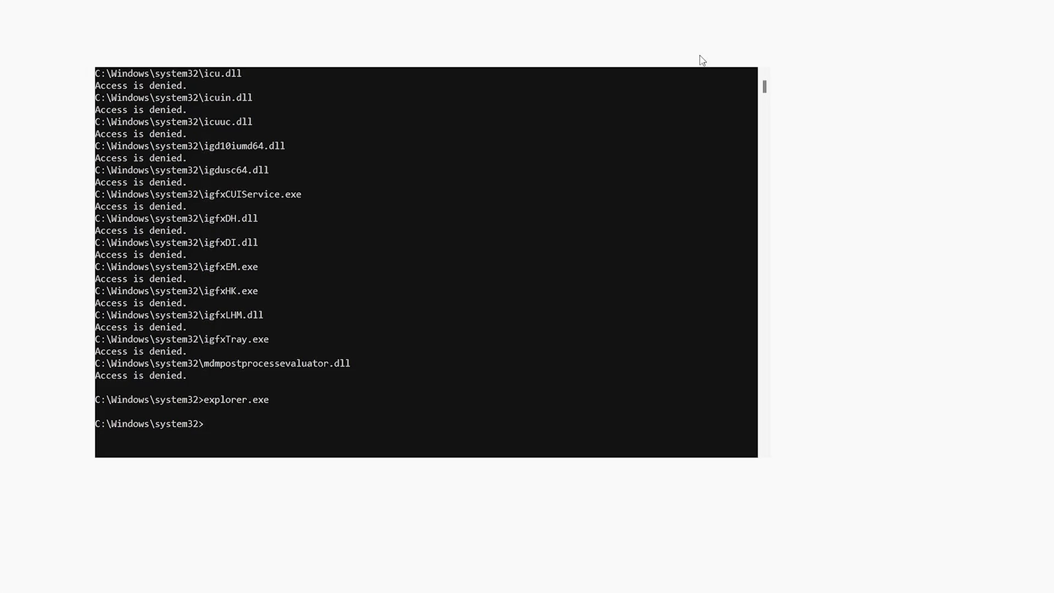